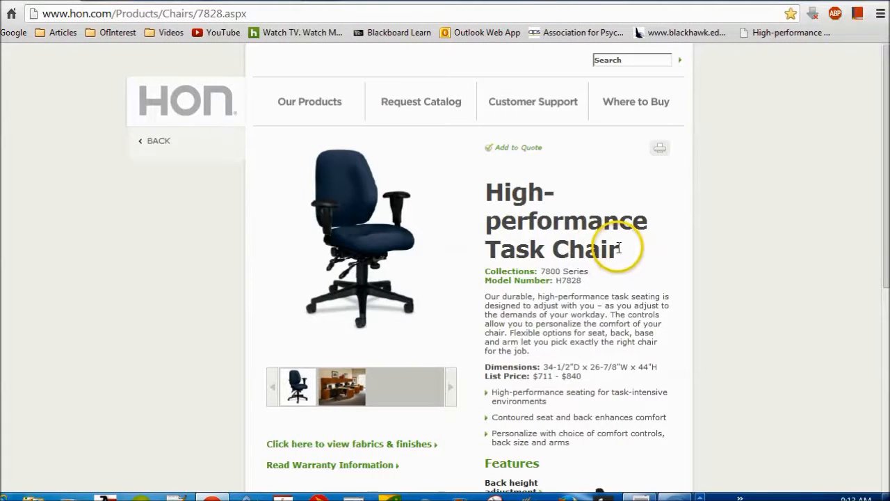
mouse_move(774, 263)
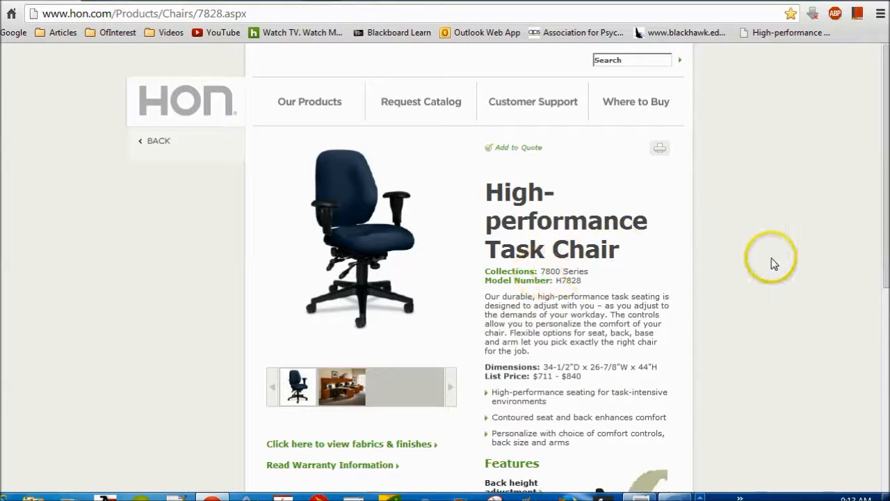
Bring up the handwritten draft in PDF Presenter, zoom in, and tick off Dimensions in red
scroll(down, 3)
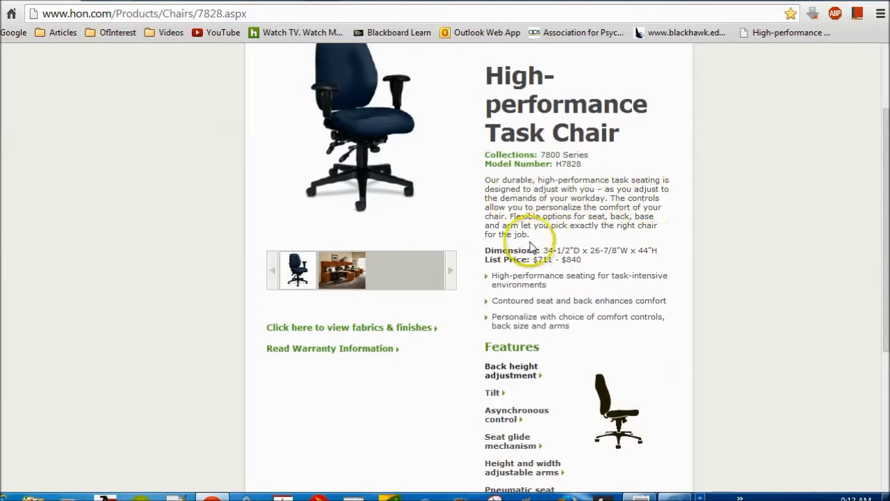
scroll(down, 3)
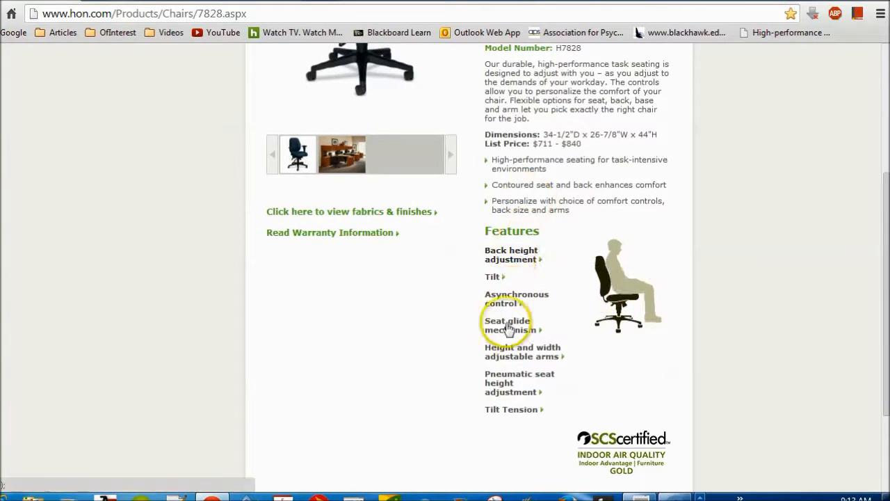
scroll(down, 3)
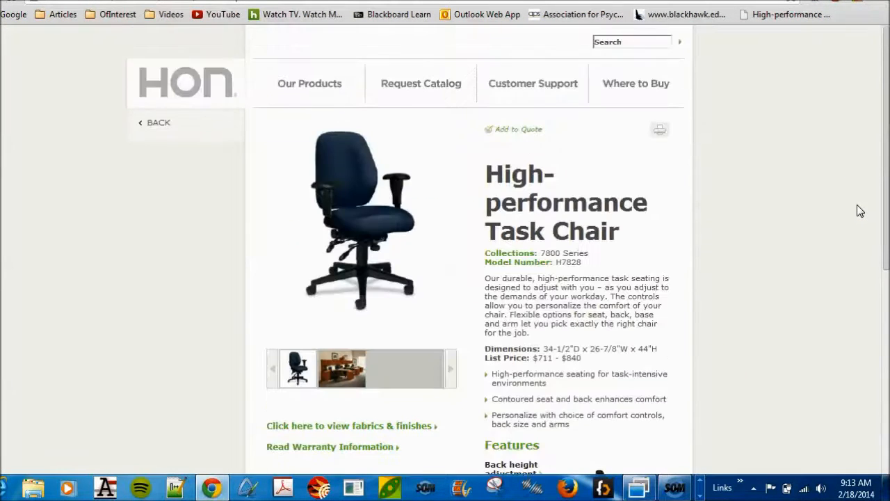
scroll(down, 3)
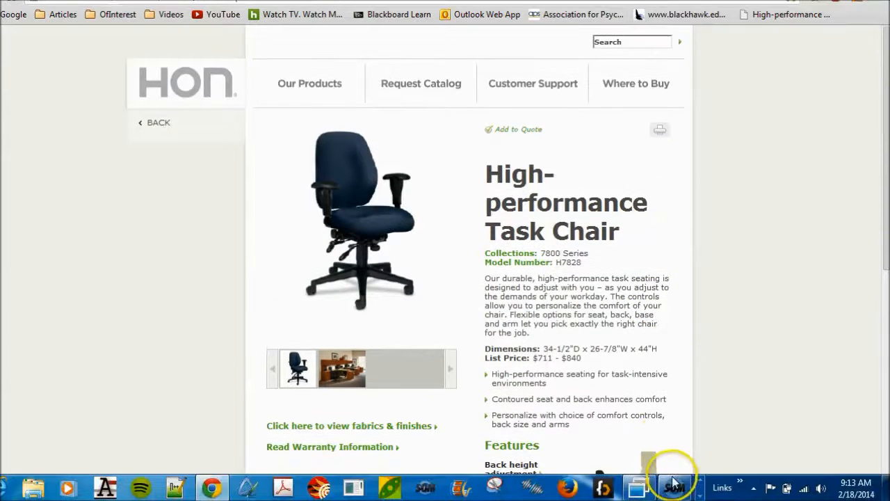
click(636, 486)
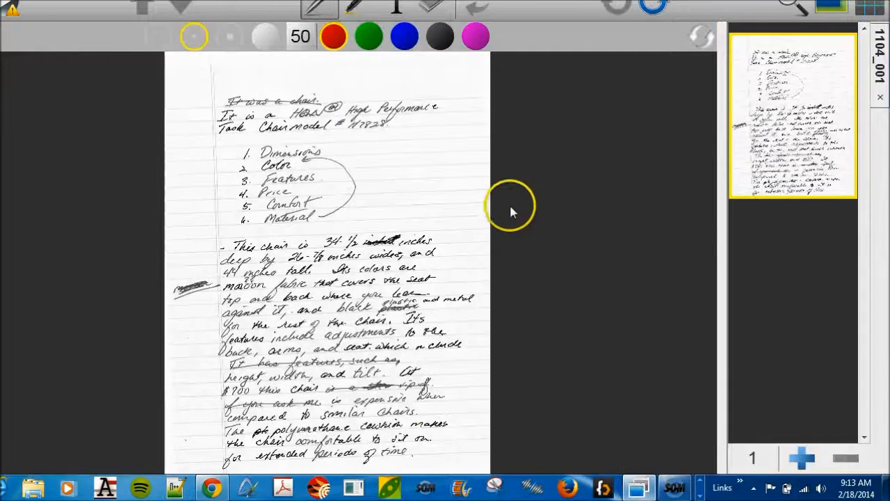
click(793, 33)
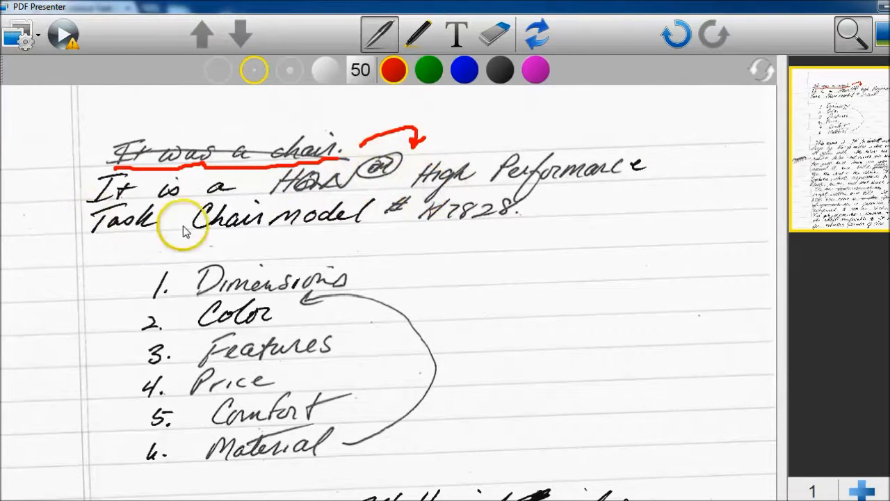
mouse_move(445, 226)
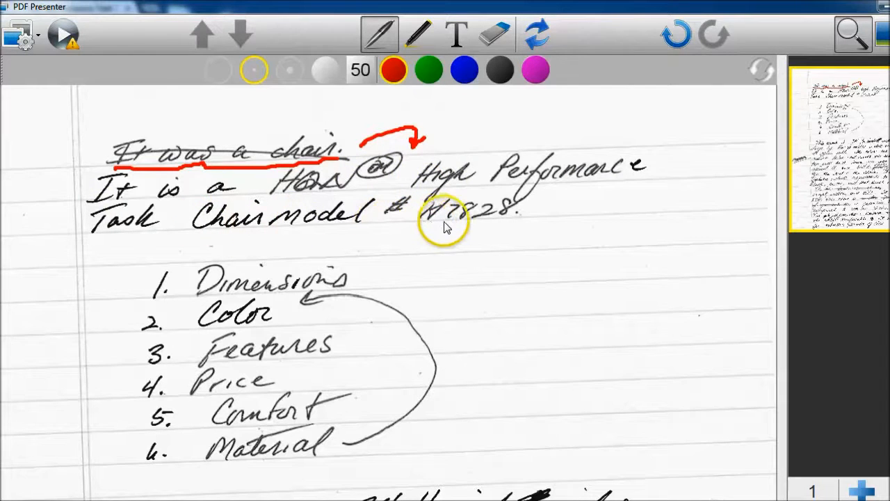
mouse_move(372, 281)
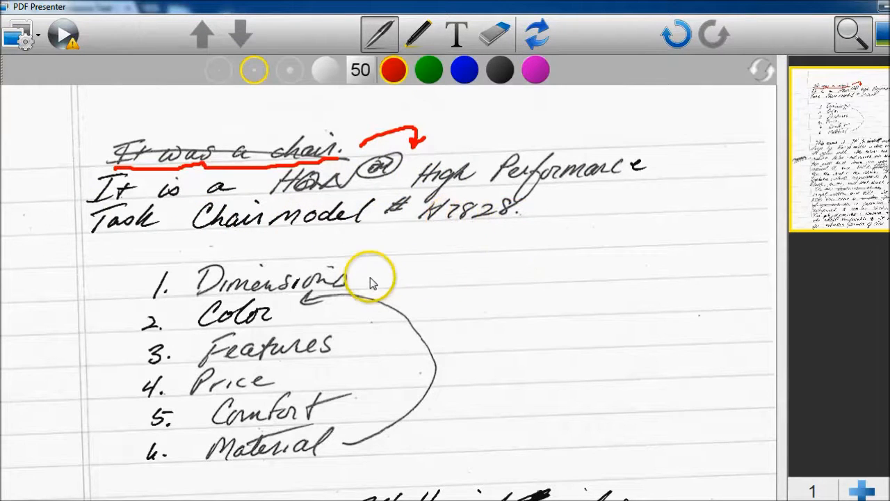
drag(389, 264, 341, 317)
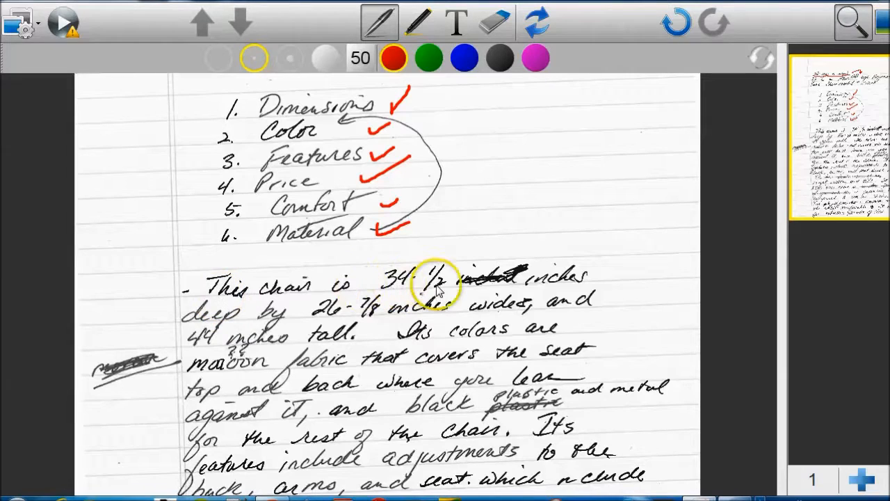
mouse_move(341, 320)
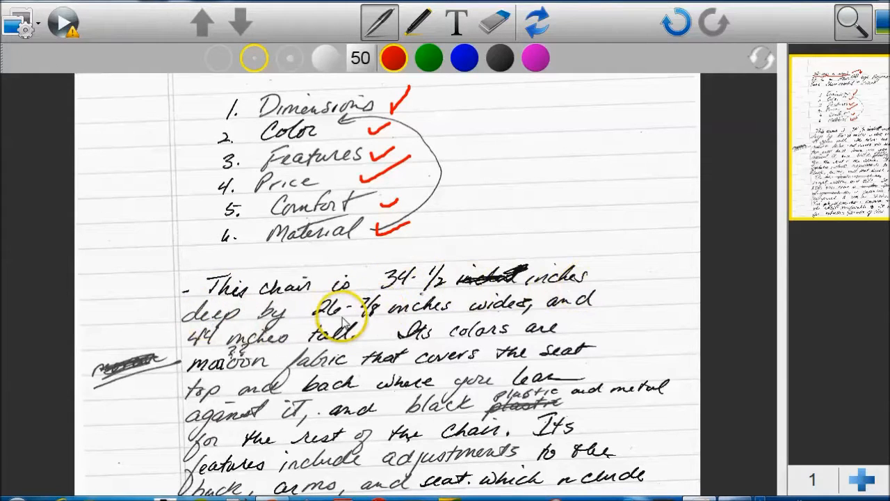
mouse_move(456, 317)
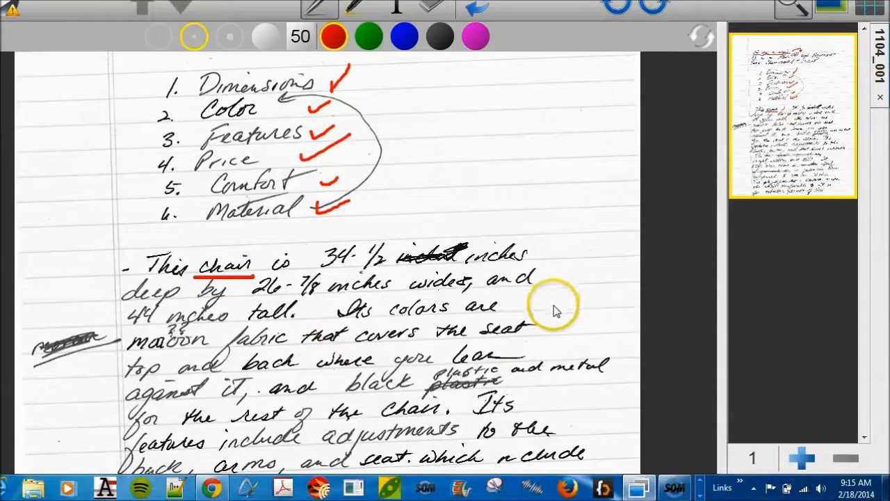
mouse_move(567, 323)
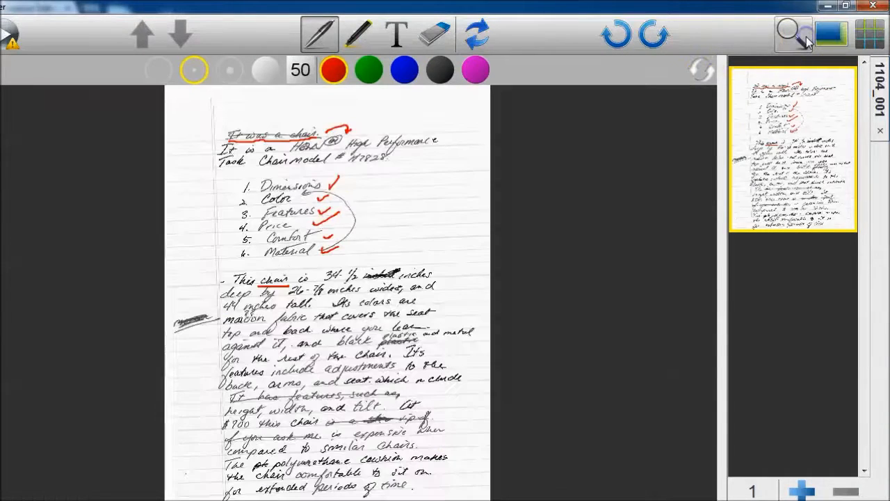
Zoom in on the lower paragraph and the $700 price sentences of the draft
click(793, 35)
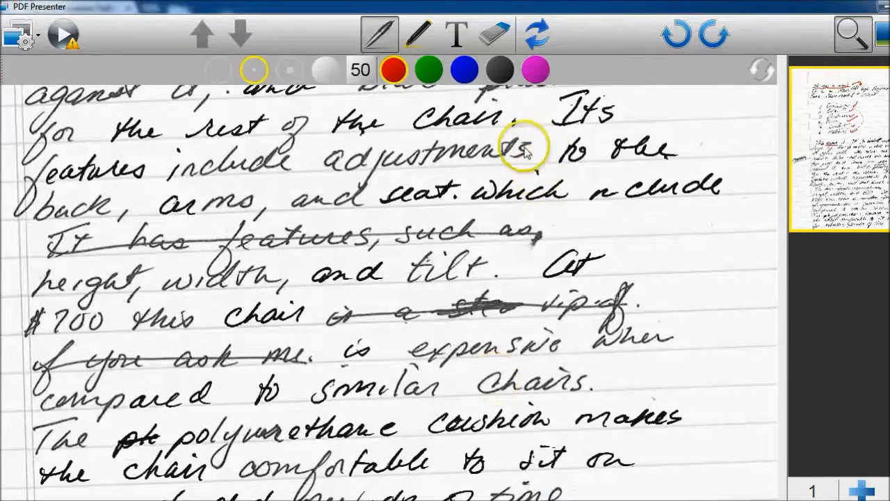
mouse_move(348, 212)
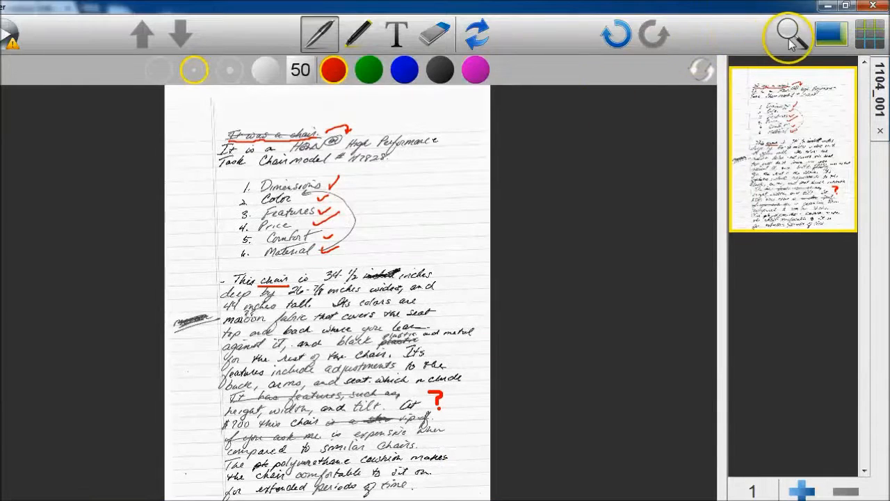
click(792, 33)
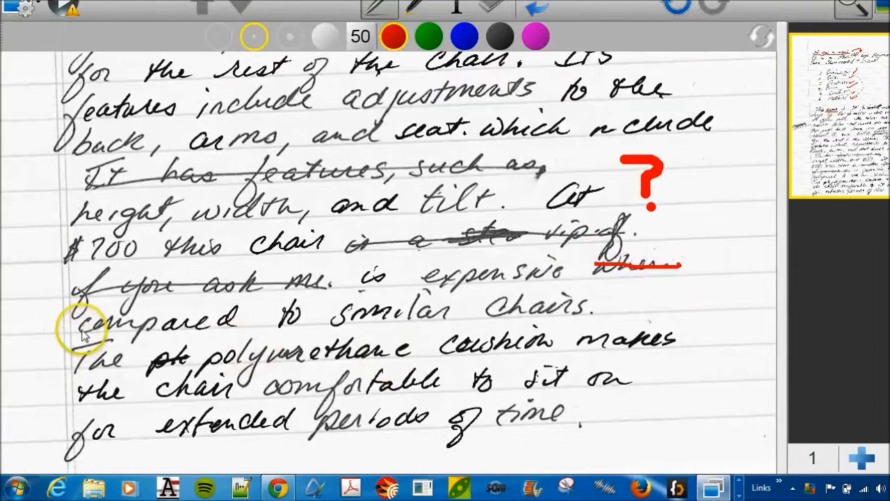
Draw a red line through 'compared to similar chairs' in the draft
drag(69, 323, 591, 299)
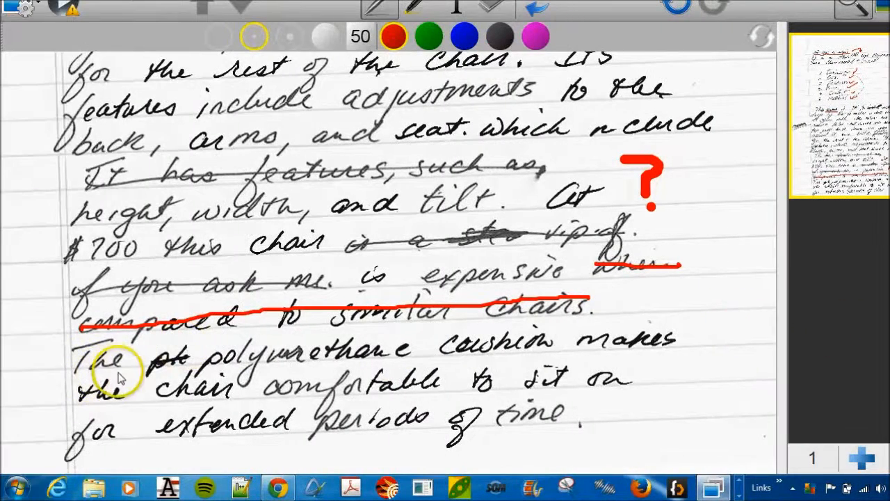
mouse_move(264, 397)
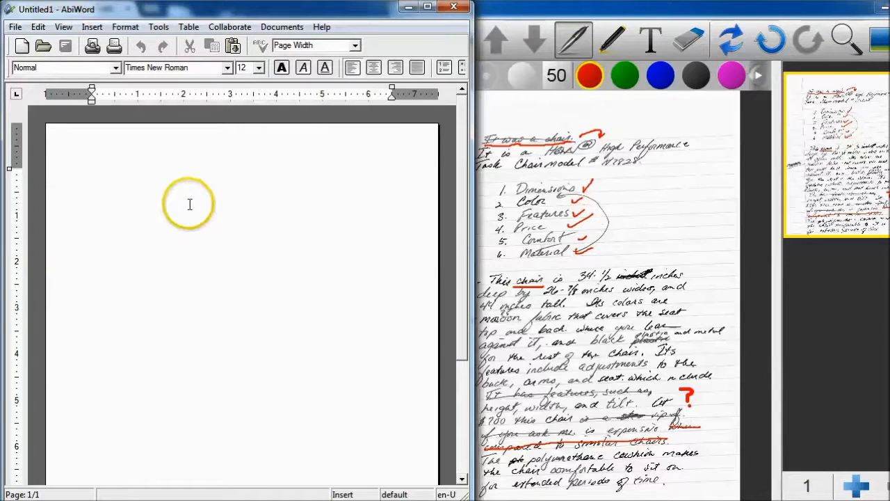
Type the opening 'It was a HON™', place the caret after it, and open zoom choices
text(It was a)
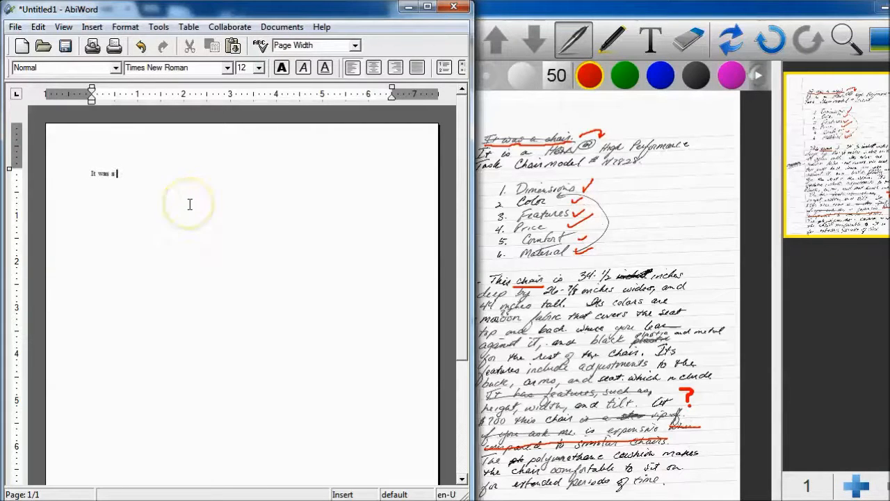
text(HON)
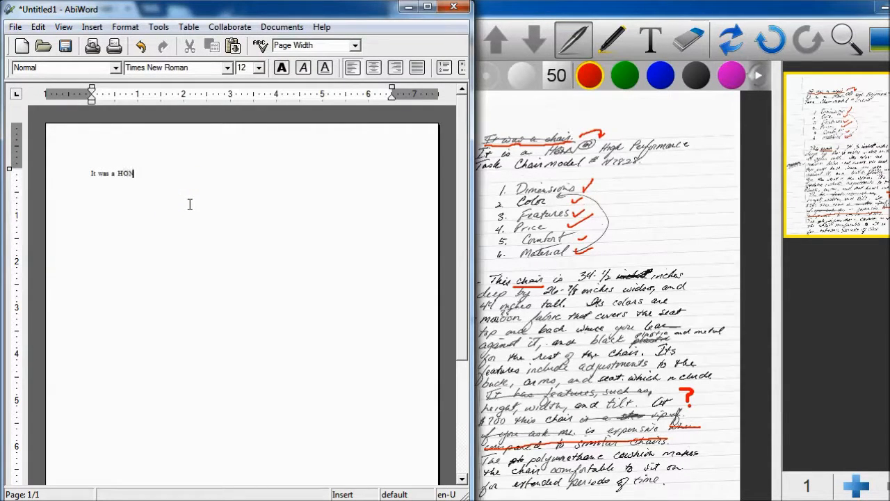
text(km)
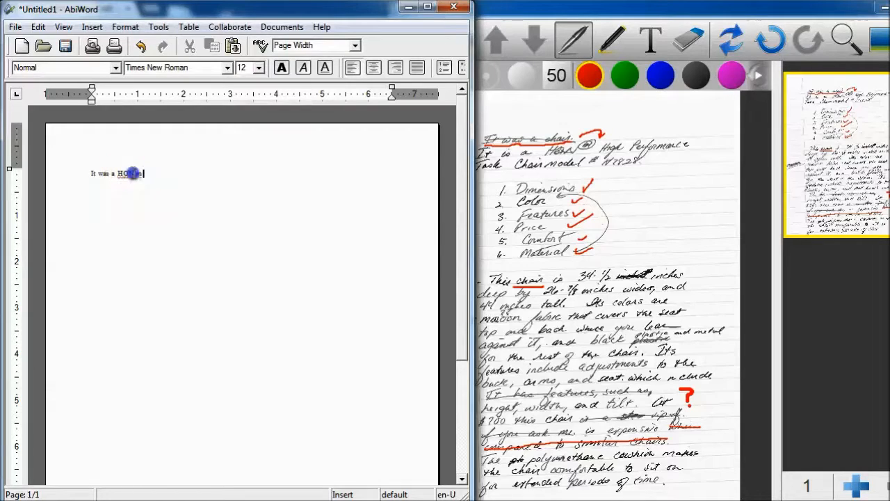
click(125, 27)
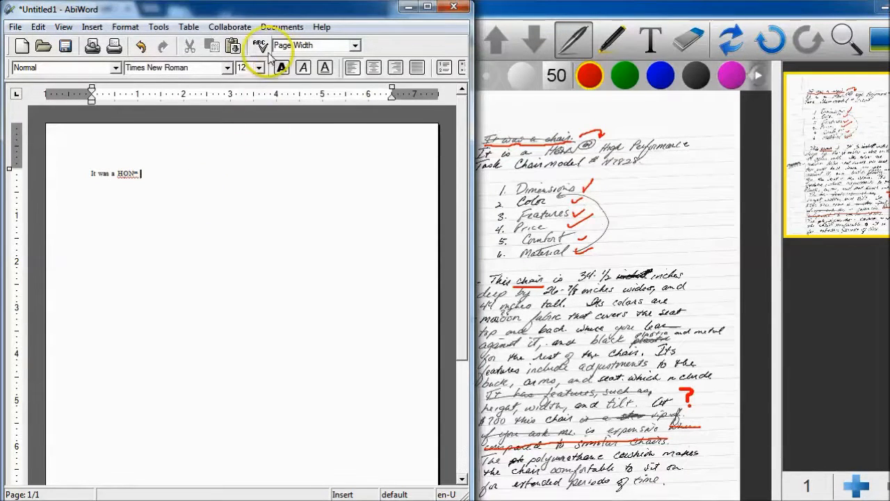
click(356, 45)
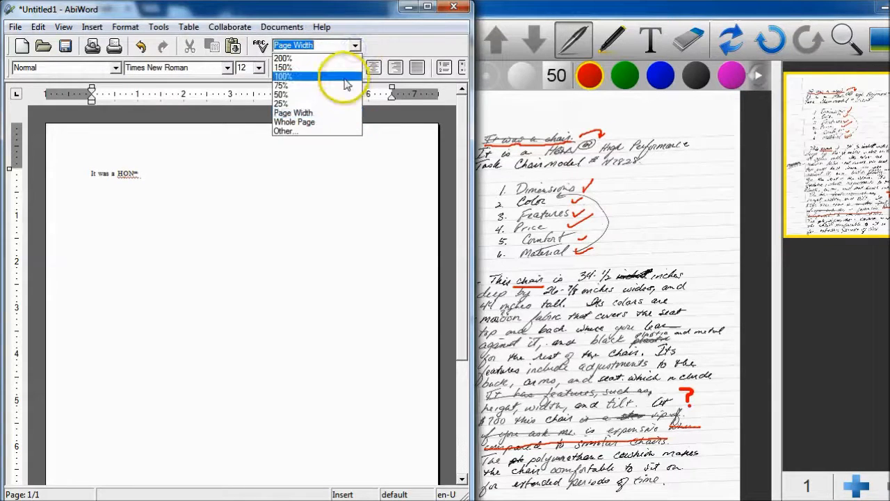
View the page at 100% and type 'High-Performance Task Chair' with model number H7828
click(283, 75)
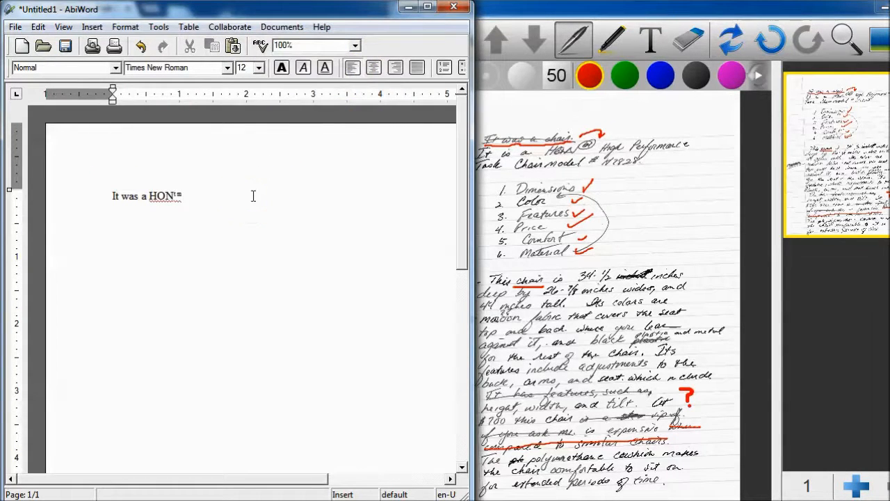
text(High p)
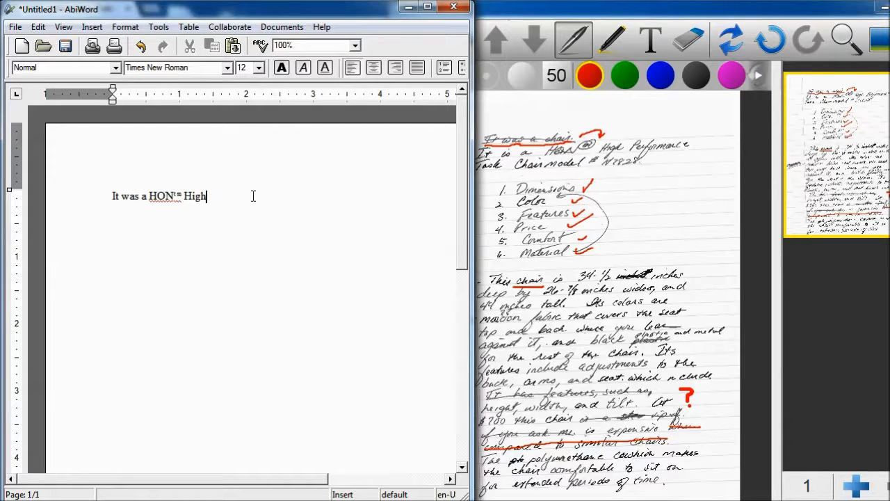
text(-Perfor)
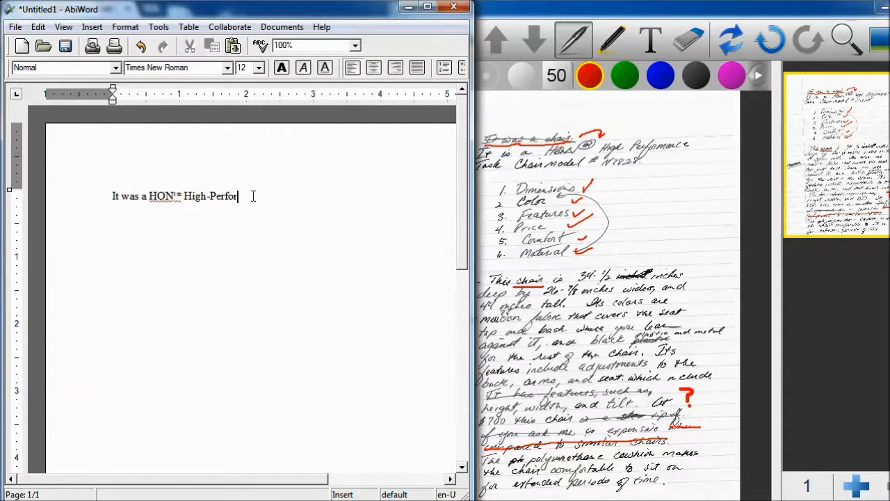
text(mance Ta)
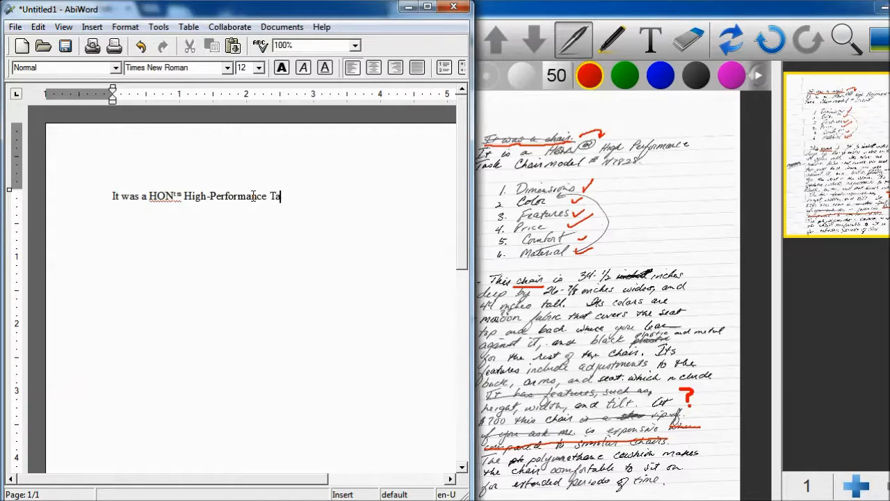
text(sk Chair)
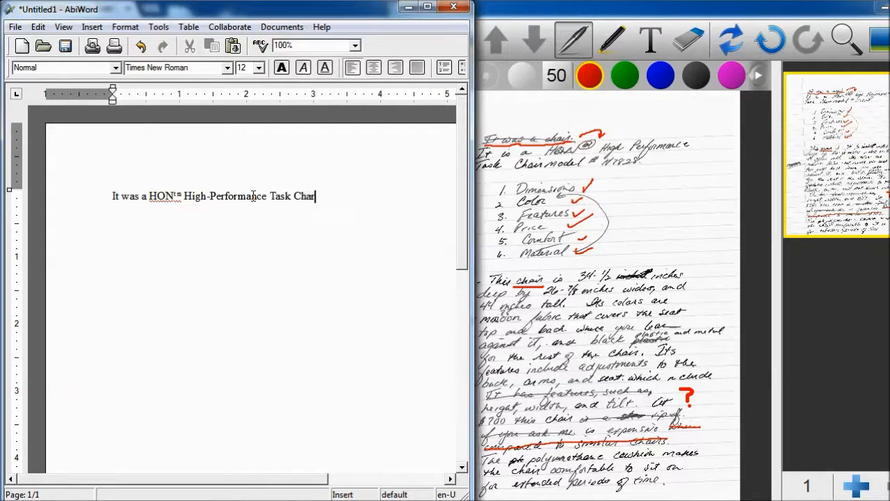
text(model #)
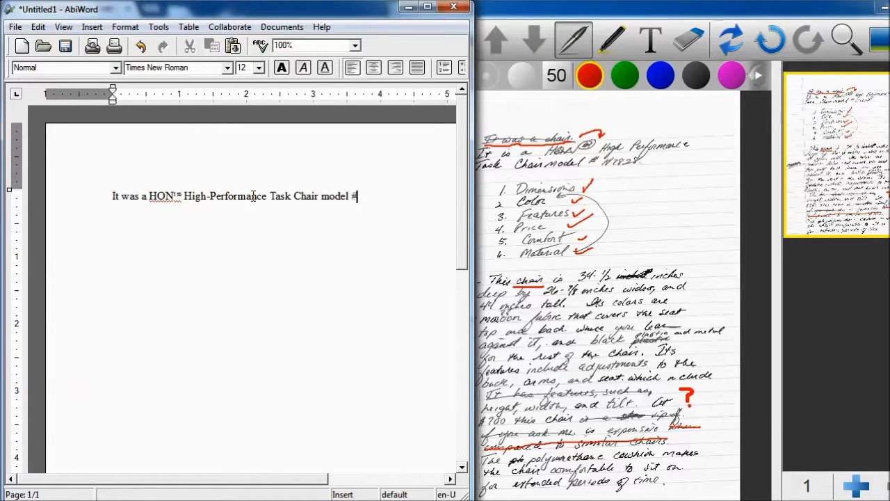
text(H)
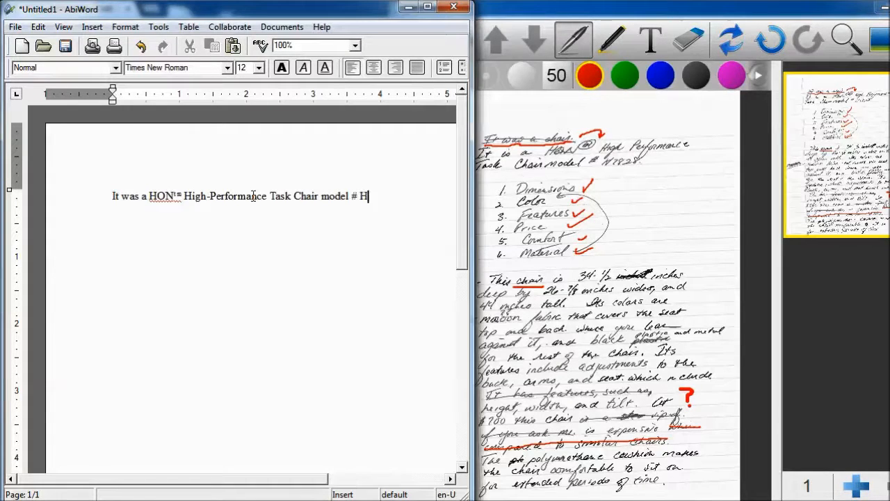
text(7828.)
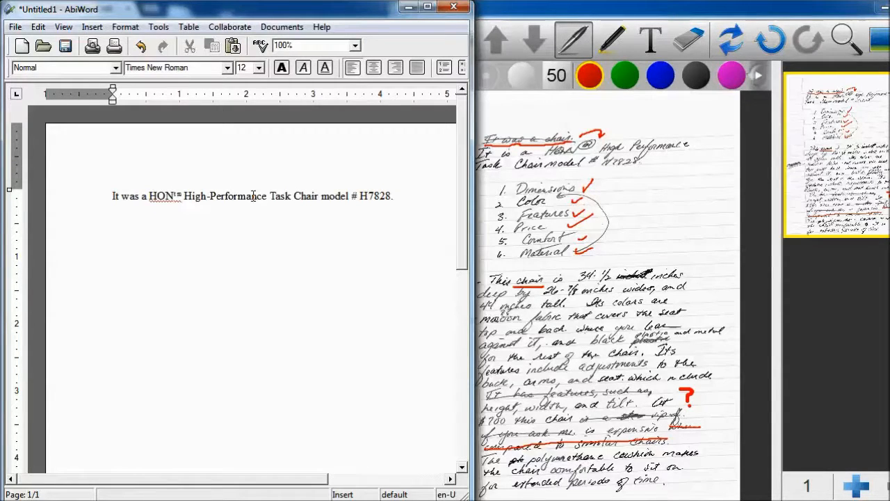
Type the dimensions sentence: 34-1/2 deep by 26-7/8 inches wide and 44 inches
text(This chair is)
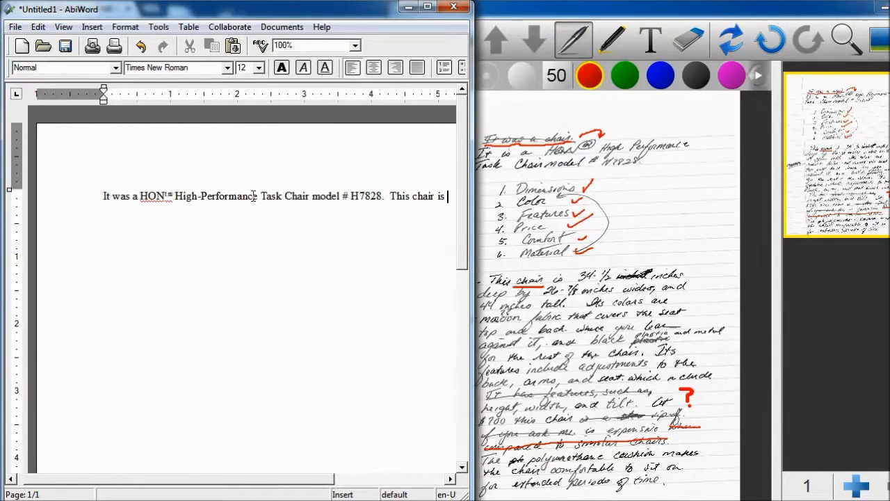
text(34-)
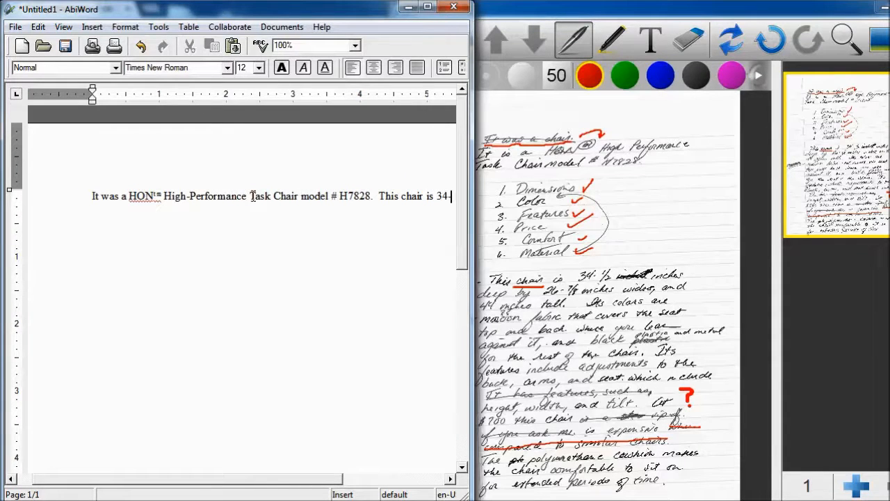
text(1/2 inches)
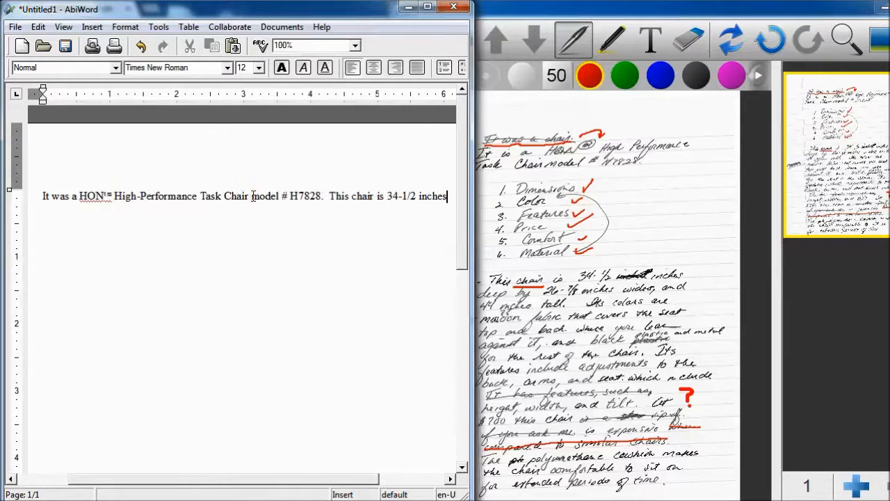
text(de)
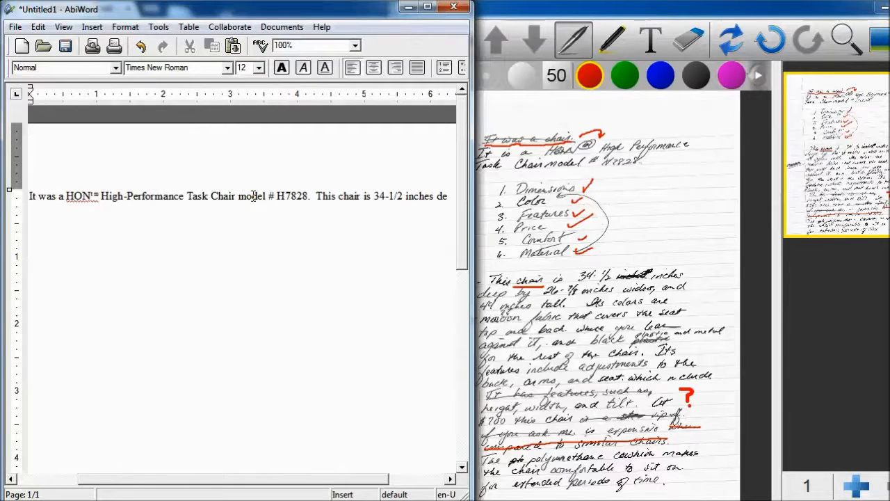
text(deep by)
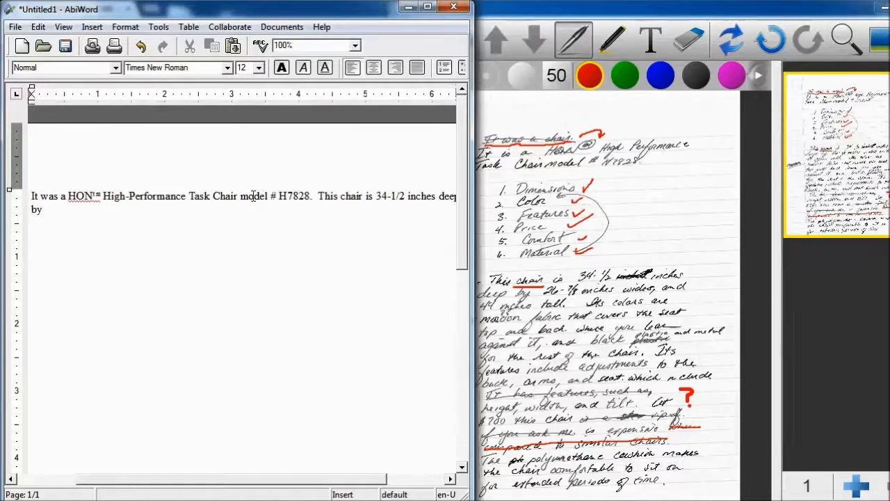
text(26)
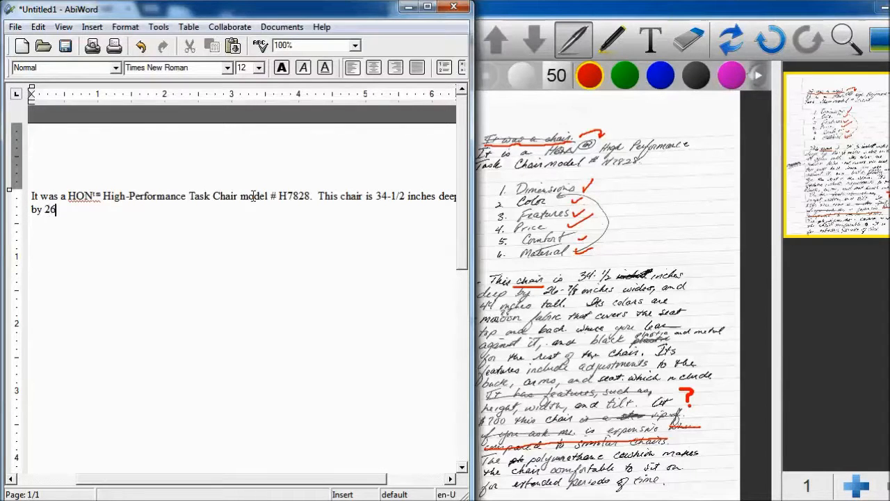
text(-)
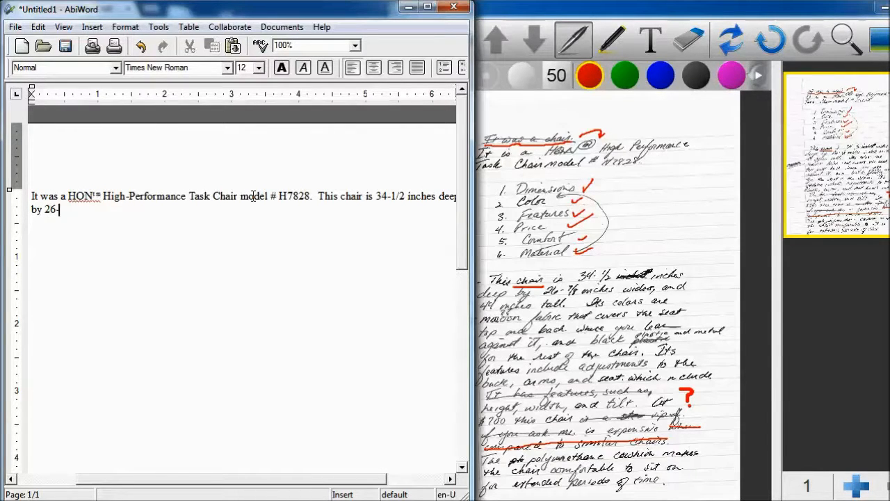
text(7/8)
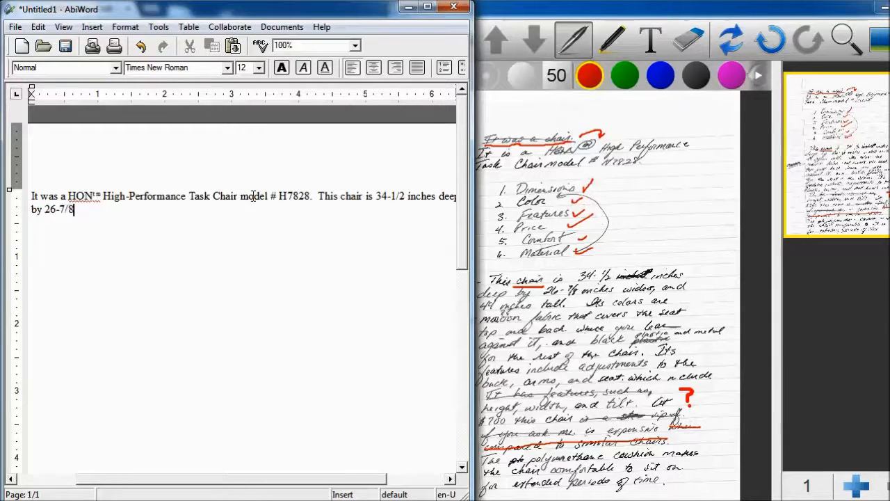
text(inches)
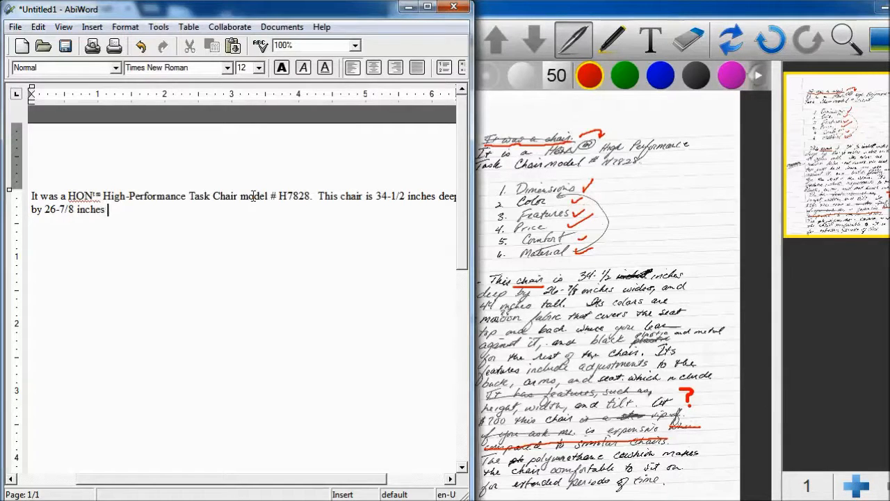
text(w)
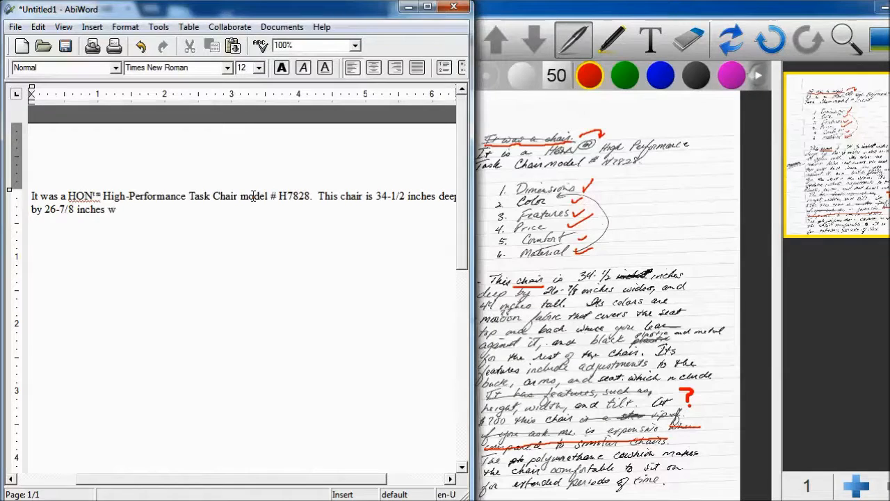
text(ide and)
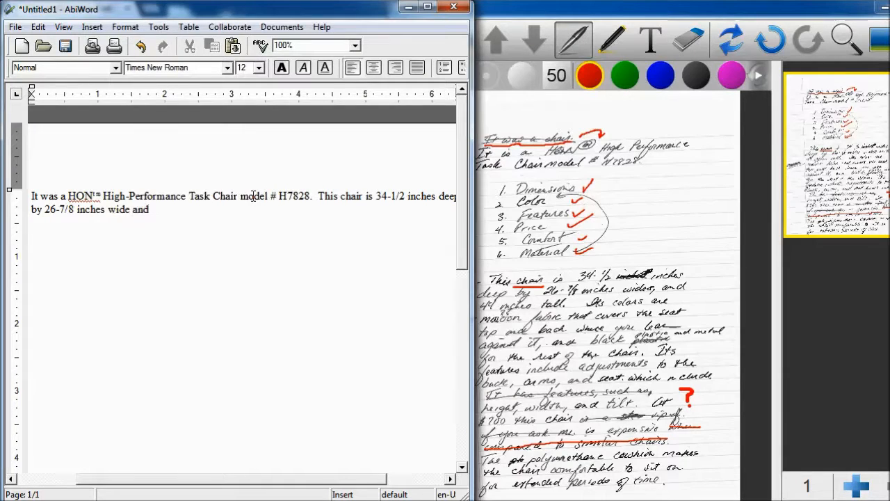
text(44 inches tall)
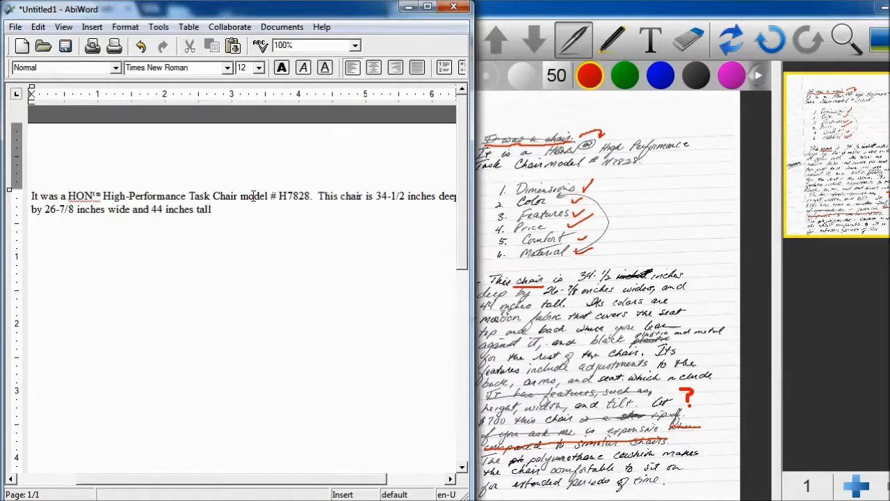
Add 'Its colors are maroon', deleting the trailing 'and'
text(Its colors)
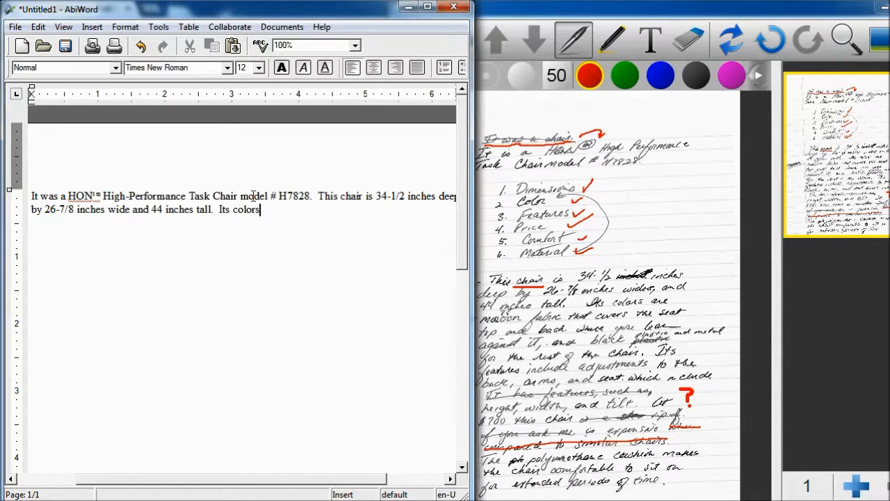
text(are maroo)
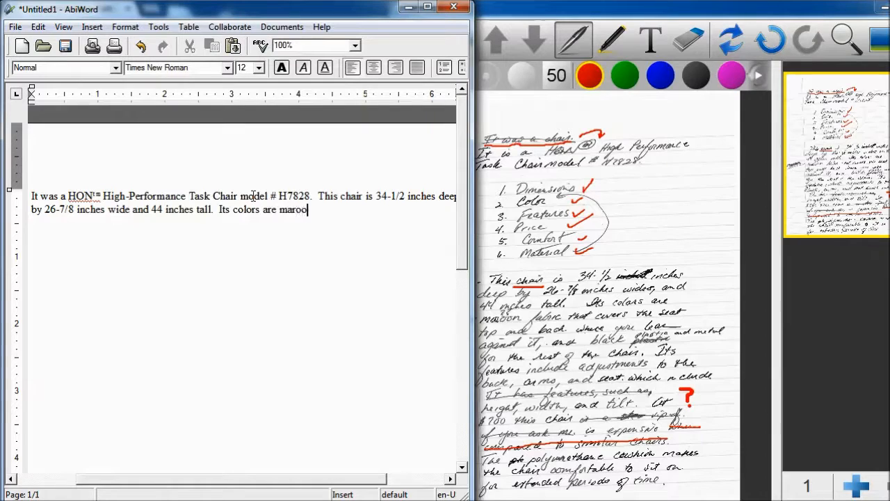
text(n and)
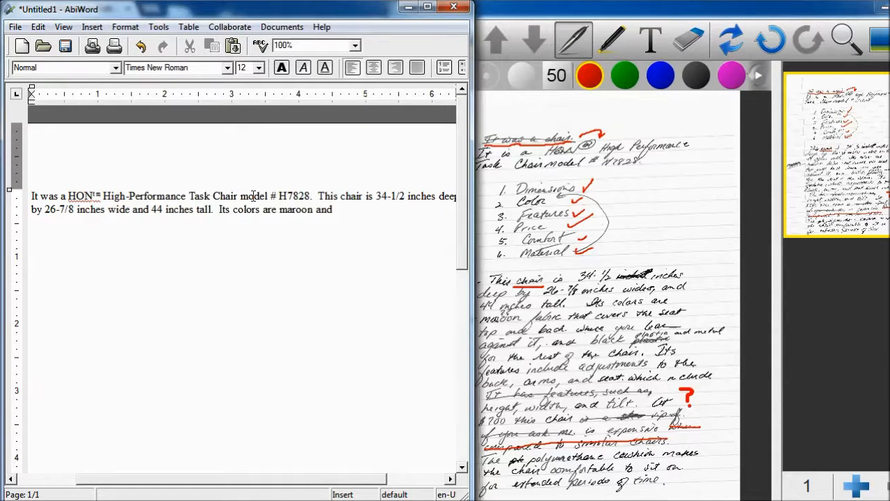
key(BackSpace)
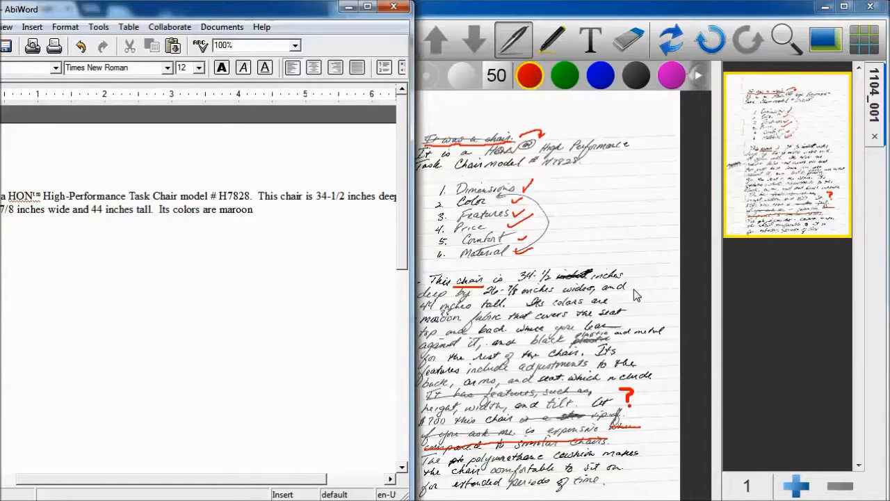
Type 'and black', then erase back to maroon to rephrase the sentence
text(and black.  The)
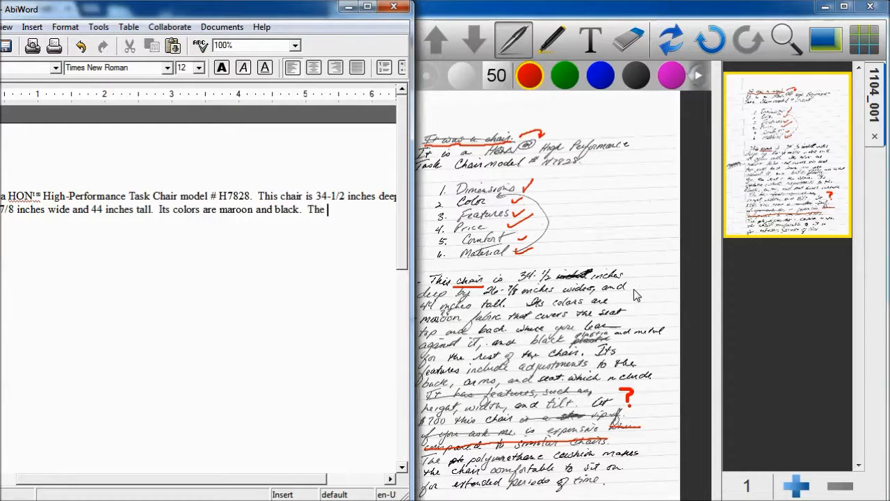
text(po)
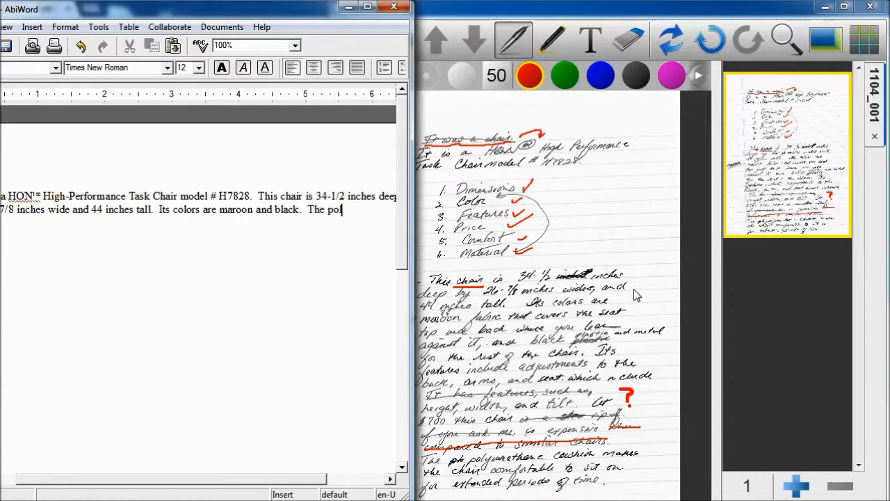
key(BackSpace)
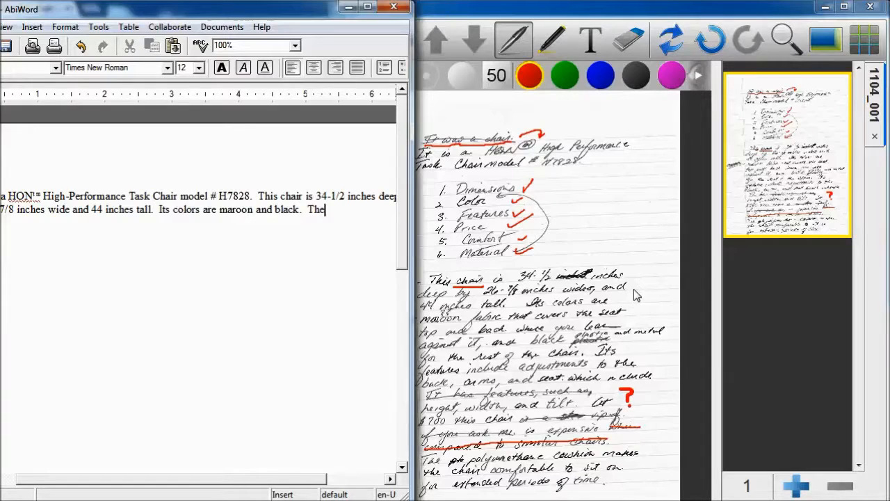
key(BackSpace)
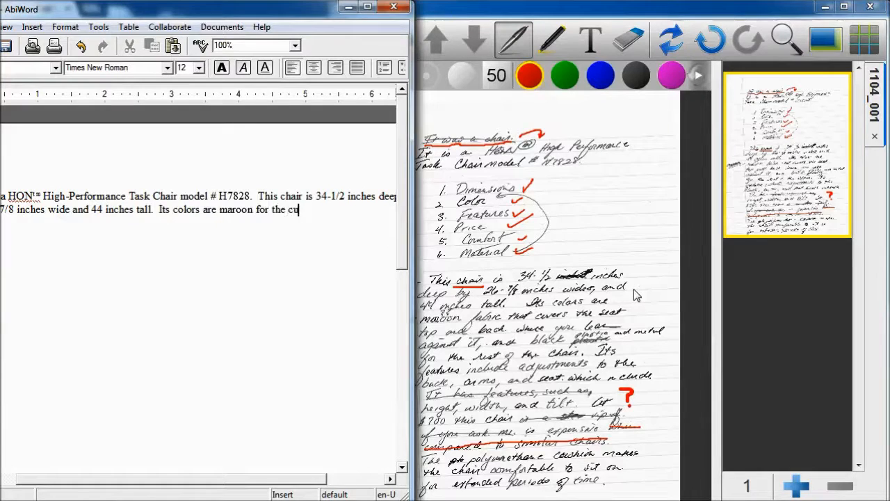
Describe maroon cushions on the seat and back, and black plastic and metal parts
text(shions on t)
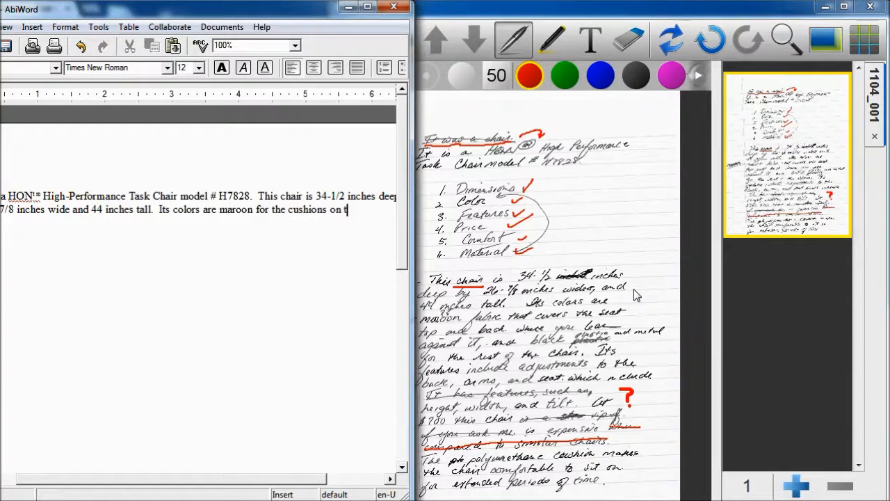
text(he seat and)
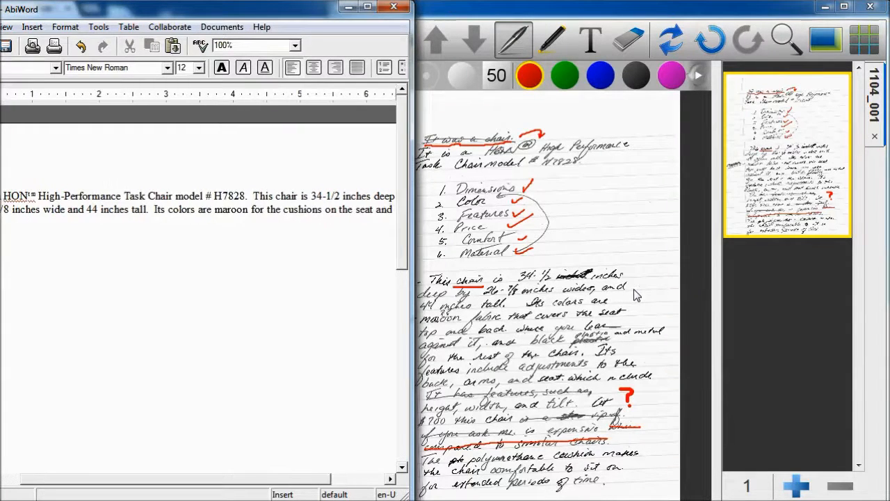
text(nd)
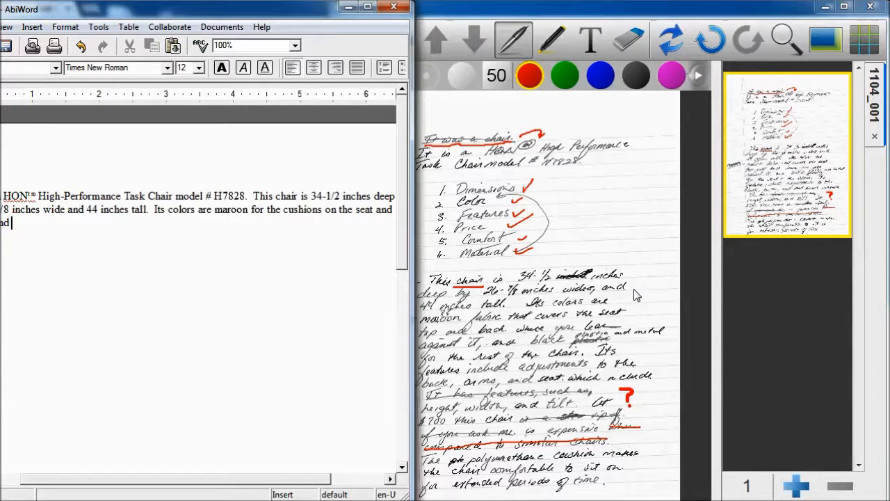
text(black)
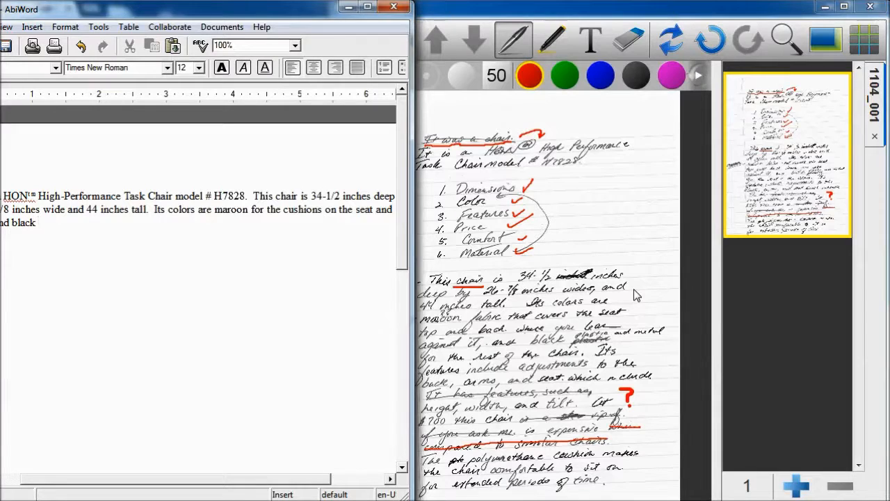
text(for the pla)
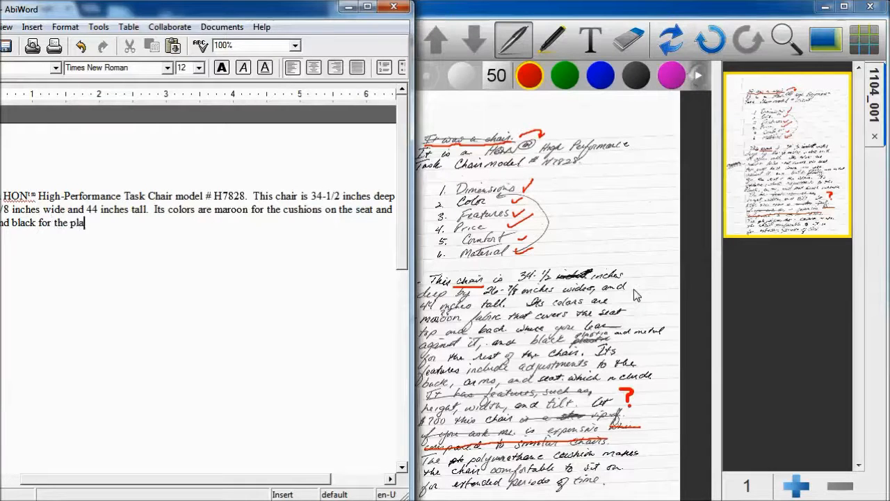
text(stic an)
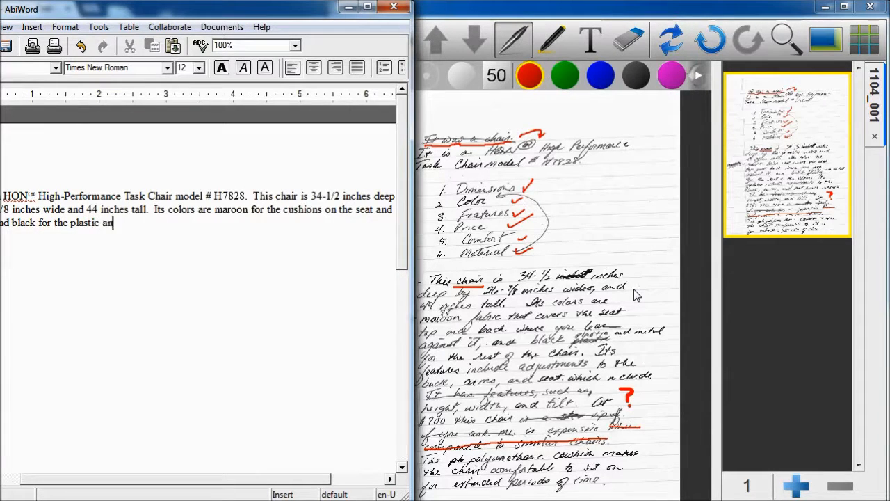
text(d metal)
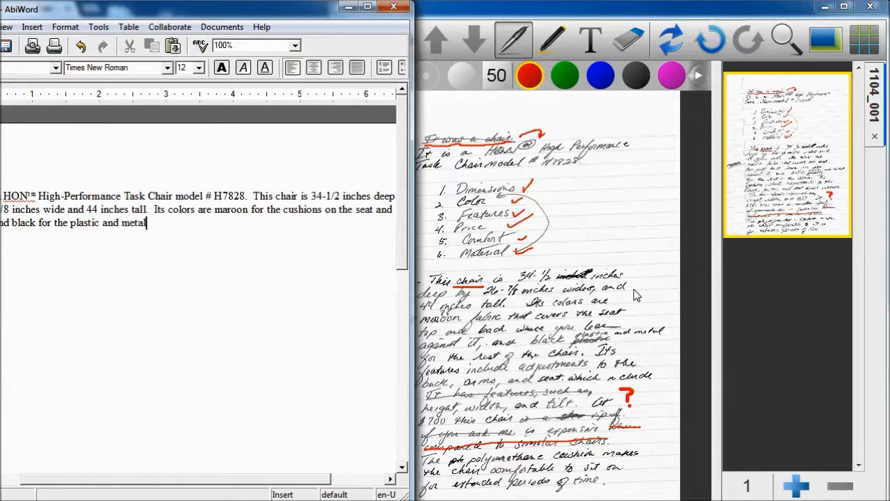
text(pa)
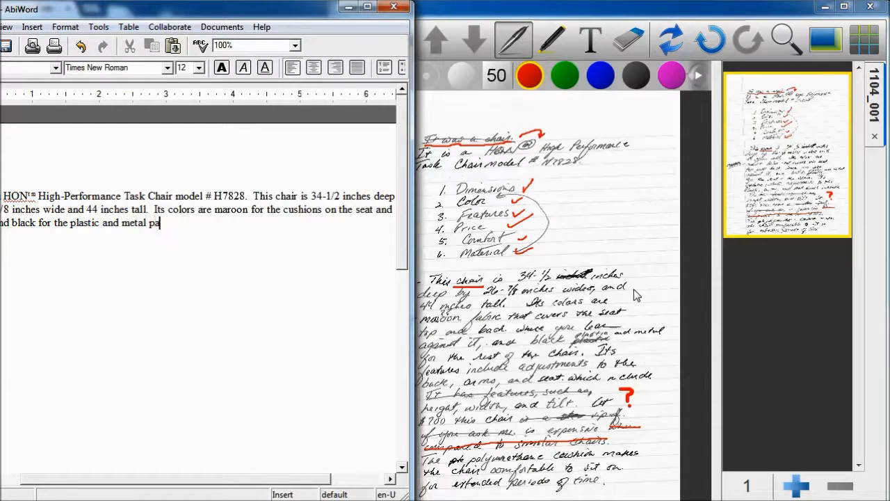
text(rts.)
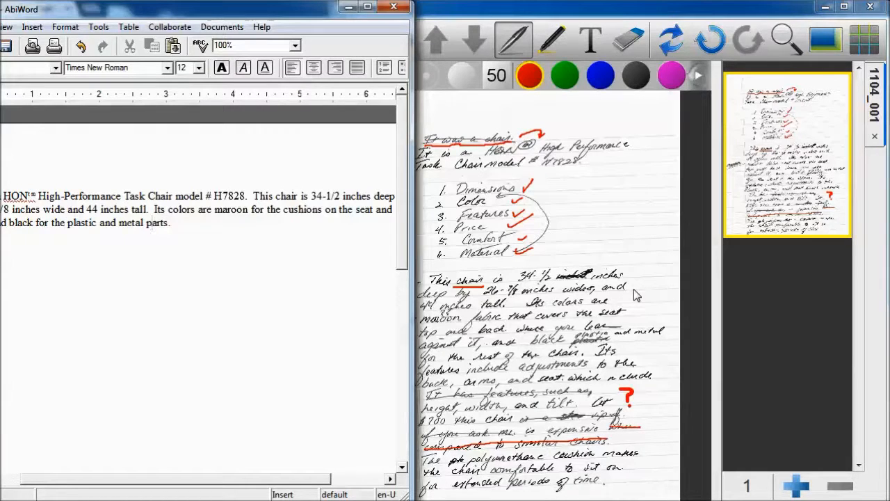
At the paragraph's end, add that the chair has an adjustable back and arm rests
click(169, 223)
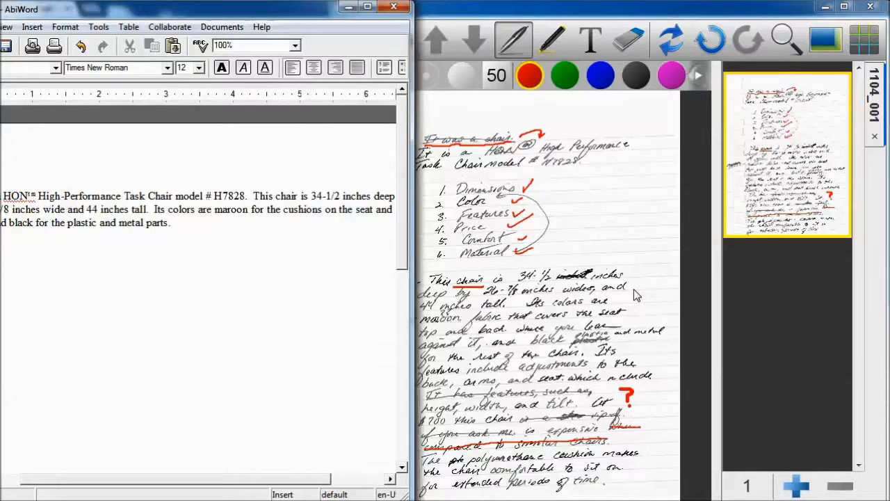
text(It features include)
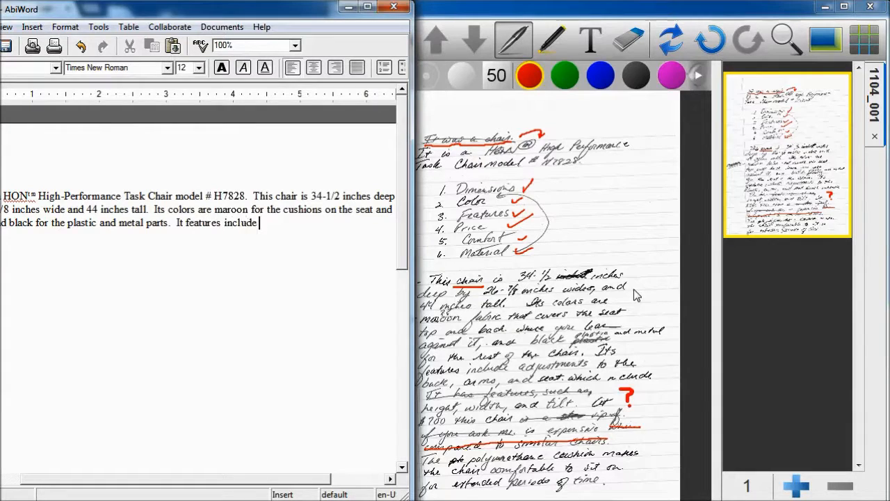
text(ad)
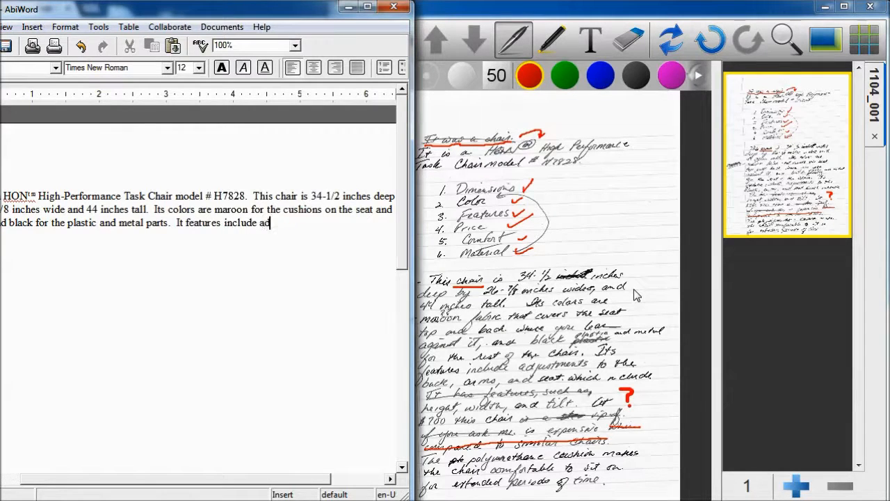
text(jus)
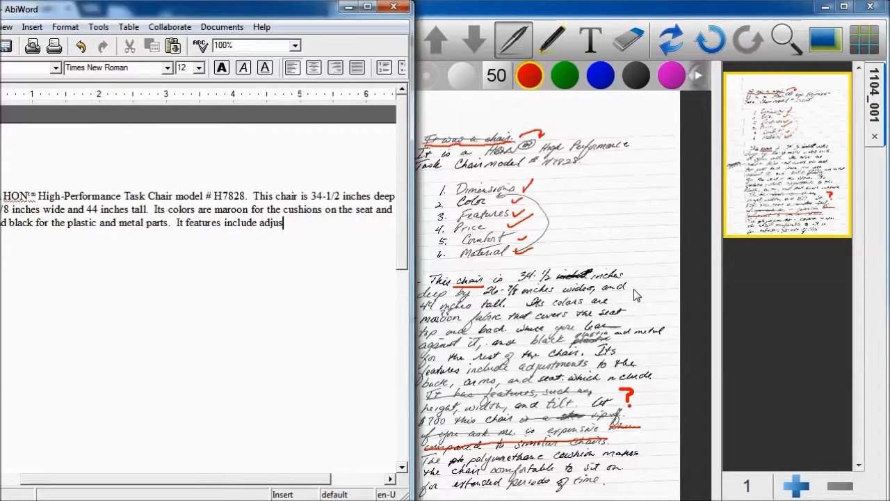
text(t)
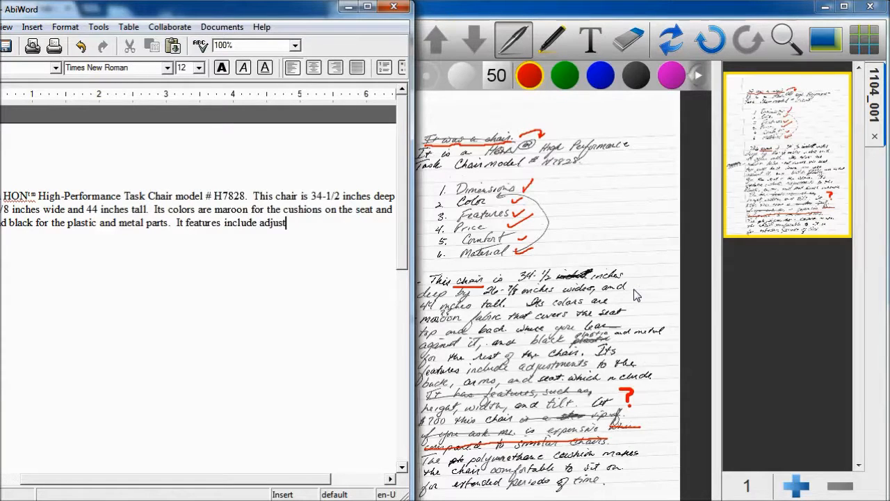
text(able)
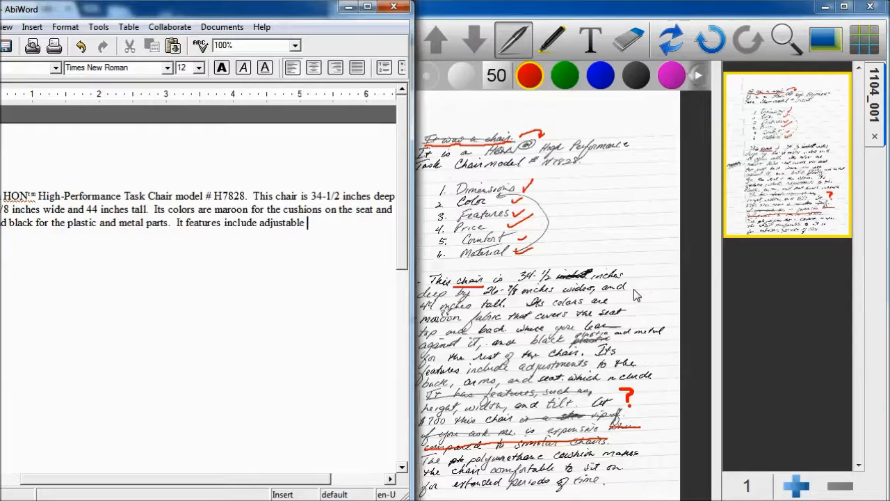
text(bac)
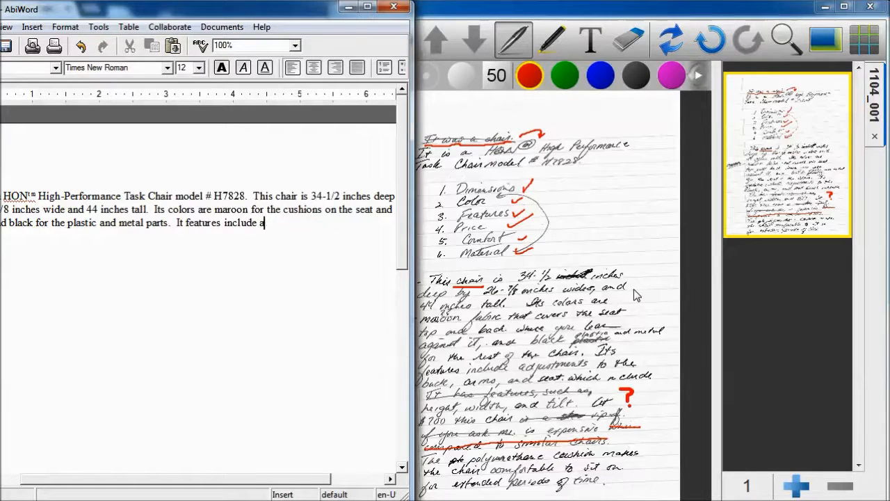
text(n adjustable)
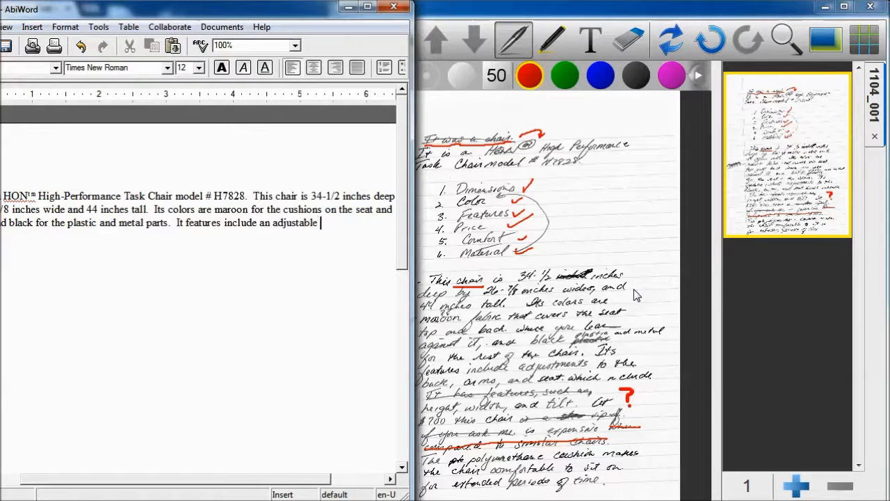
text(back,)
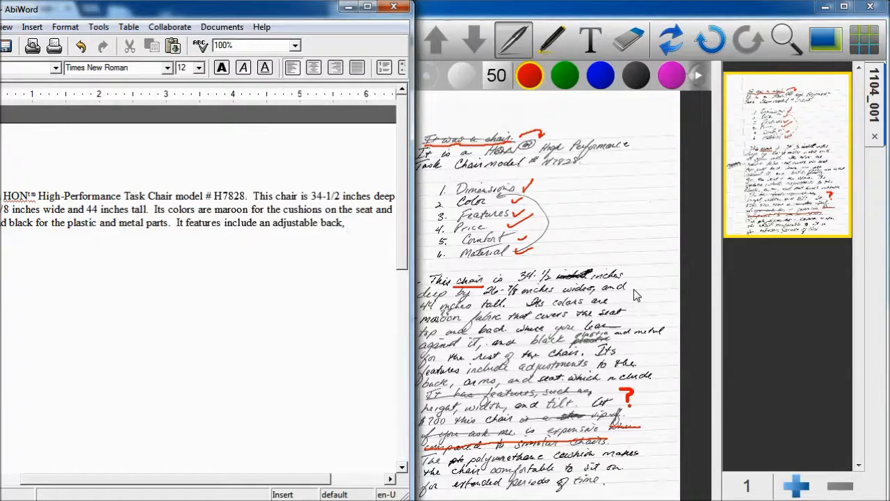
text(a)
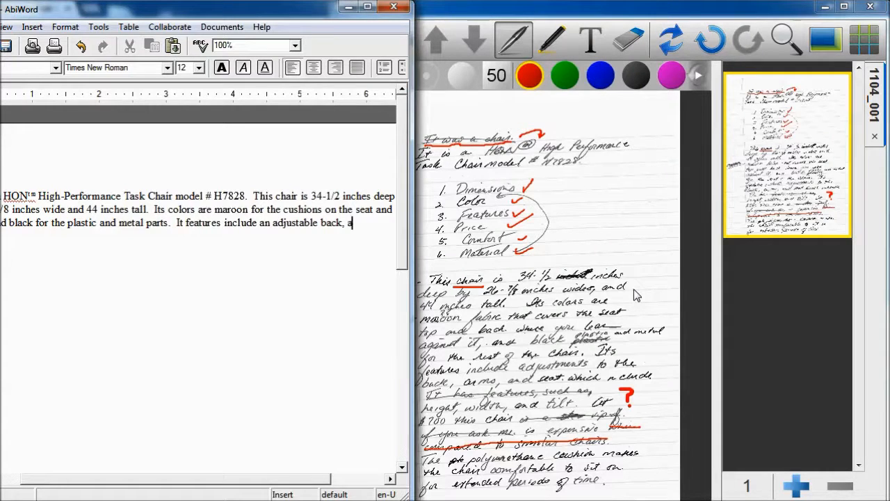
text(rm)
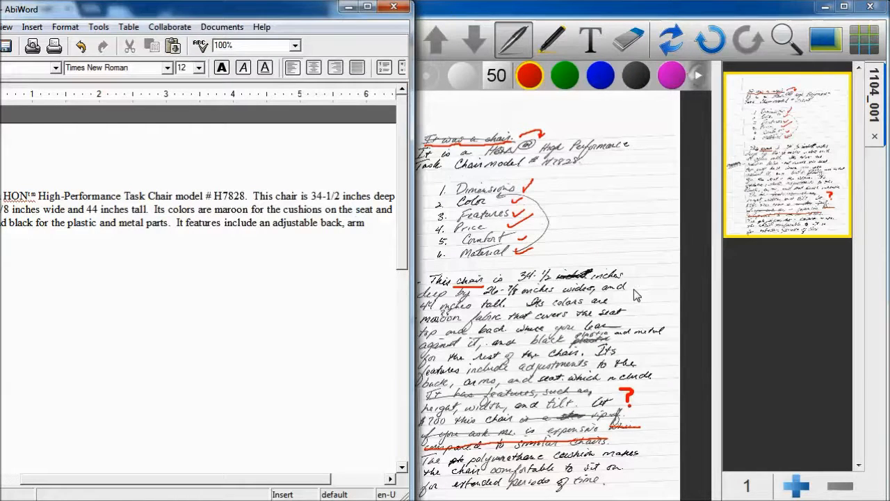
click(365, 223)
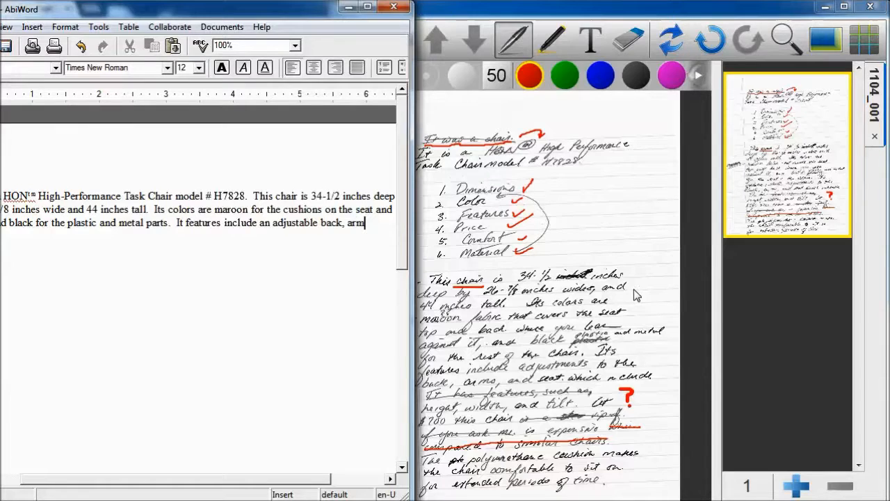
text(rests)
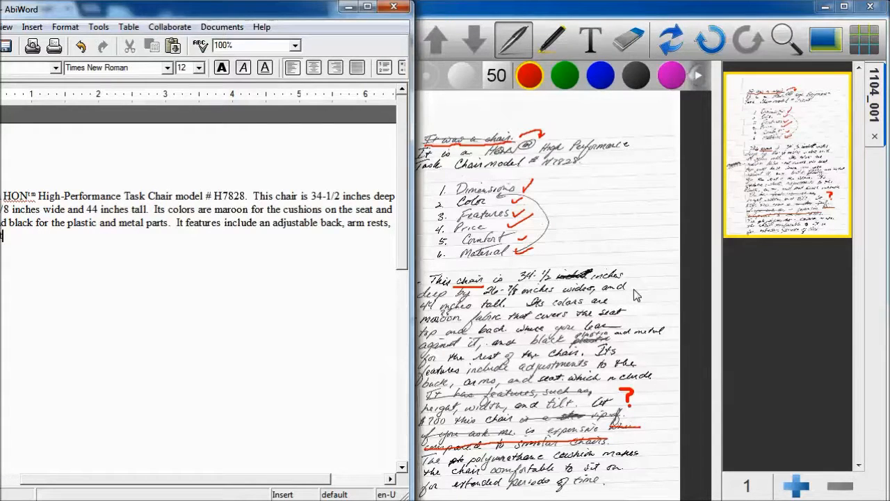
Note that the adjustments include height and tilt
text(, which)
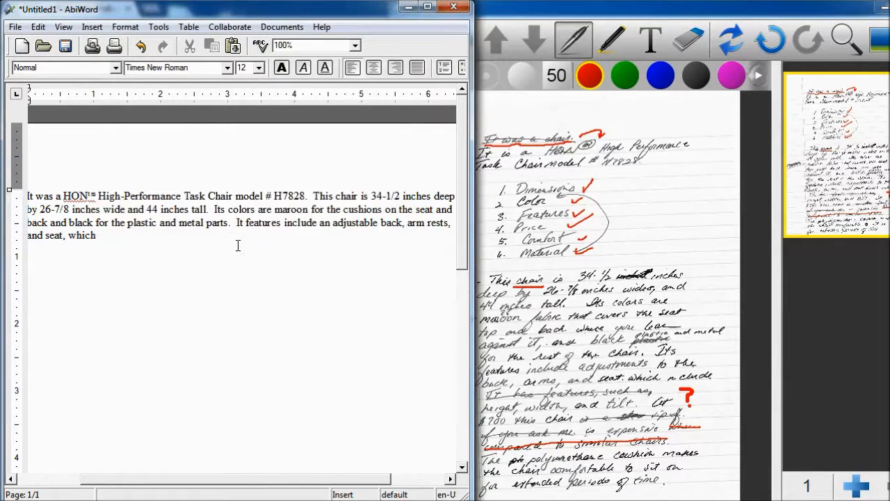
text(incl)
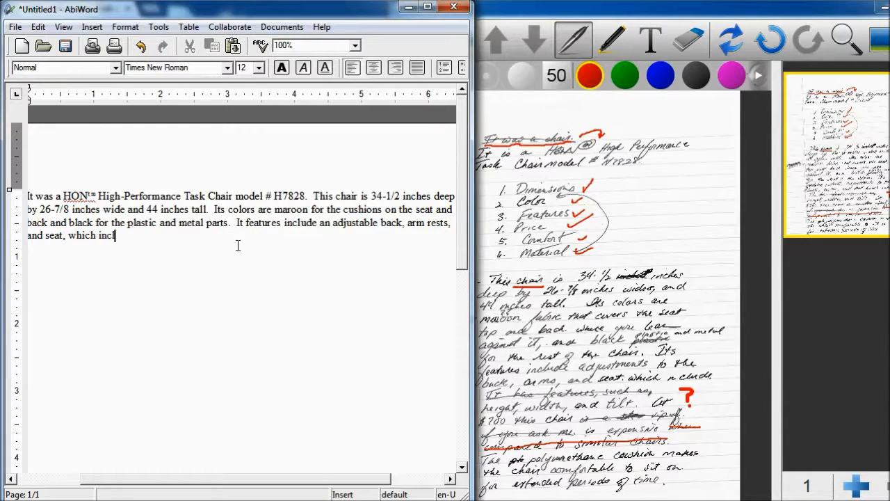
text(ude)
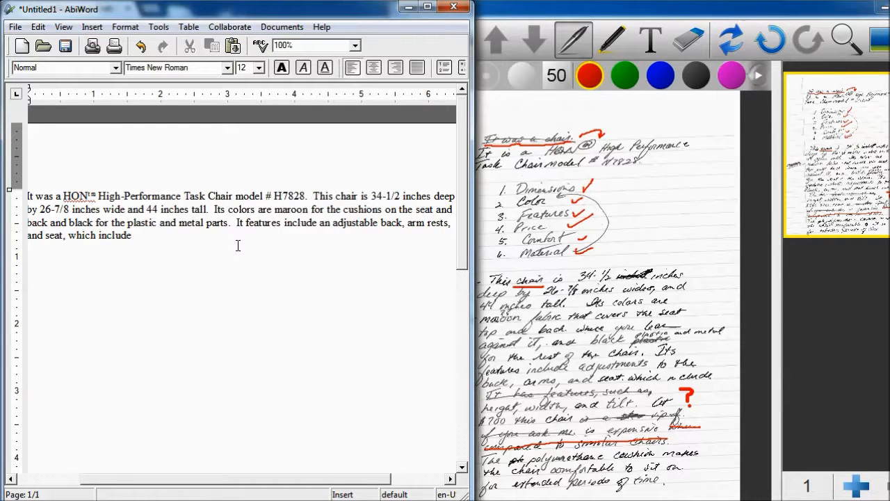
text(height, width,)
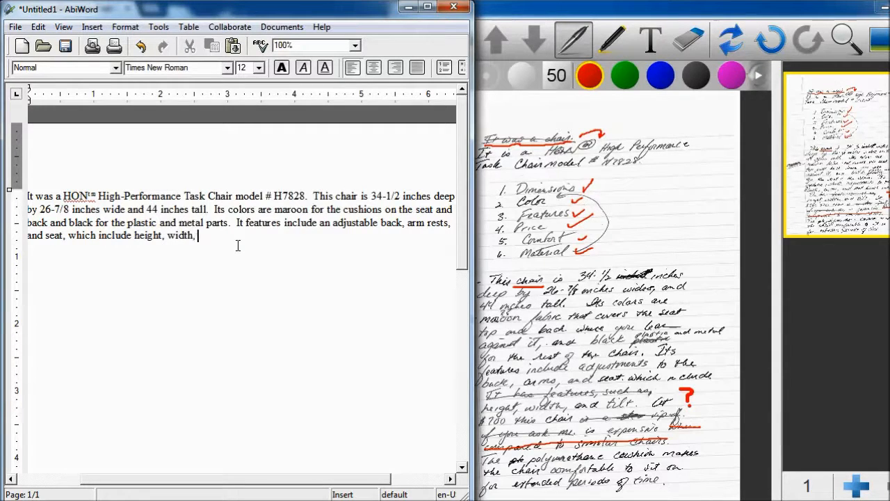
text(and ti)
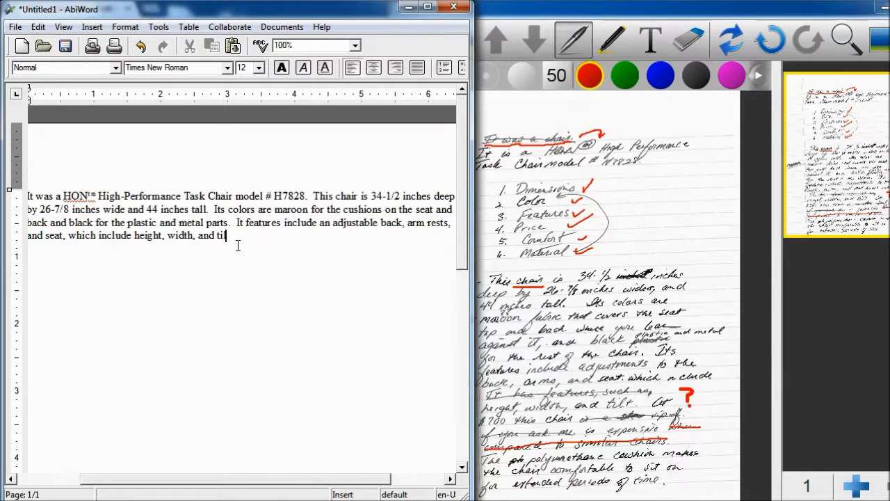
text(lt.)
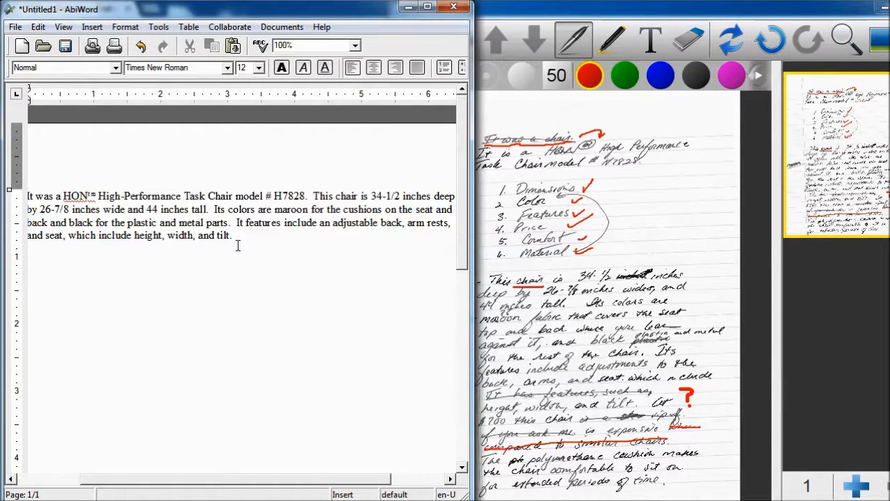
Add that at $700 it seems expensive but comes with a lifetime warranty
text(At)
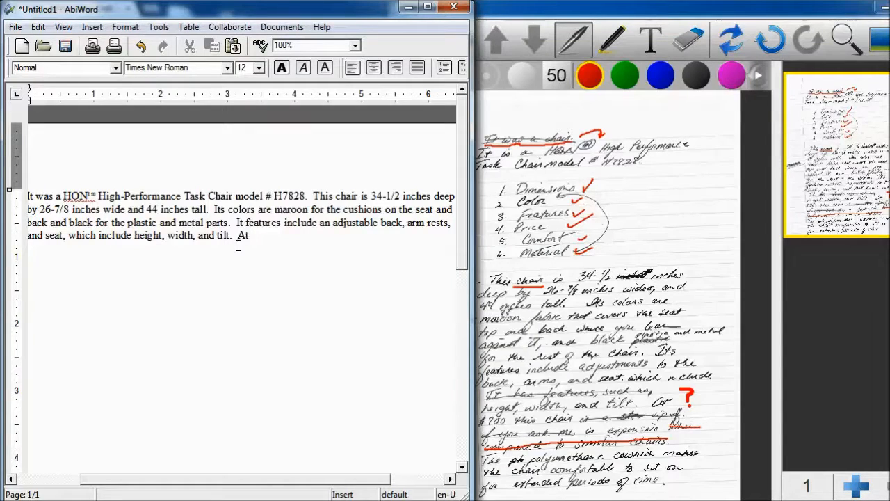
text($700 this chair)
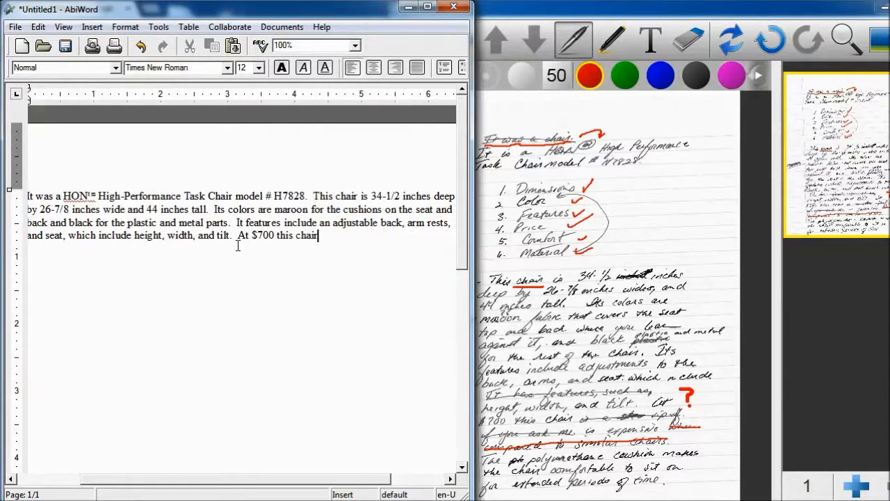
text(seems)
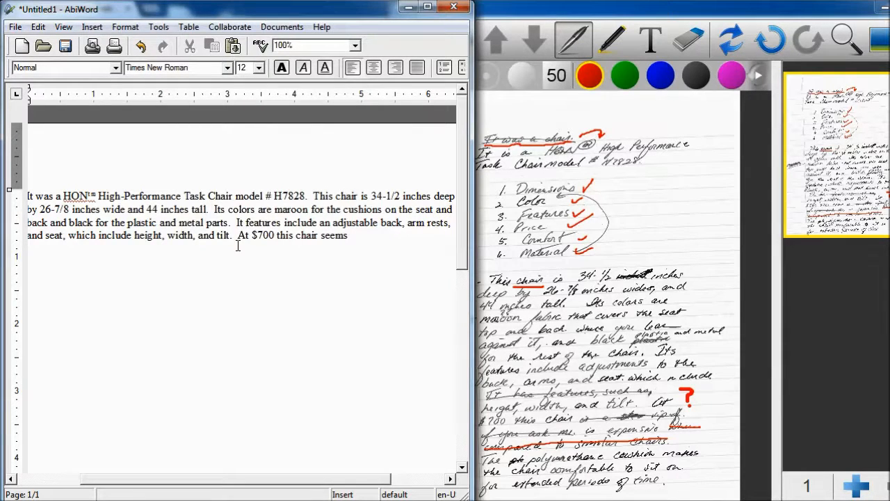
text(exper)
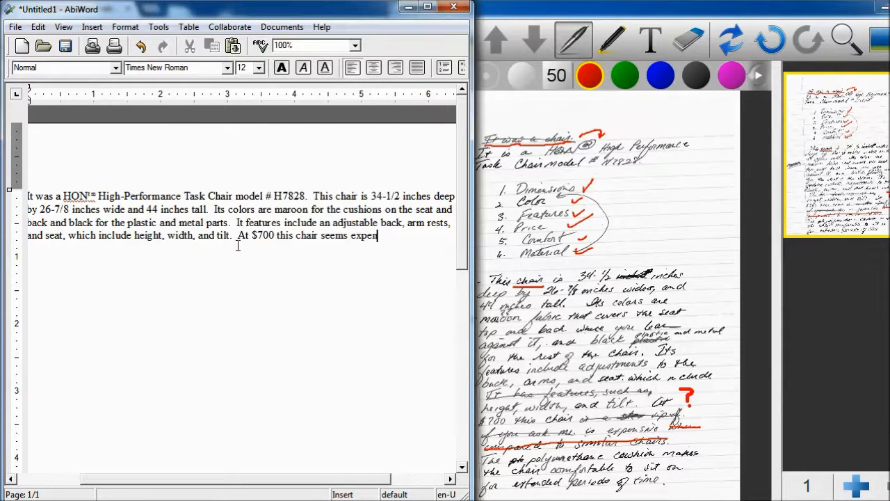
text(sive but)
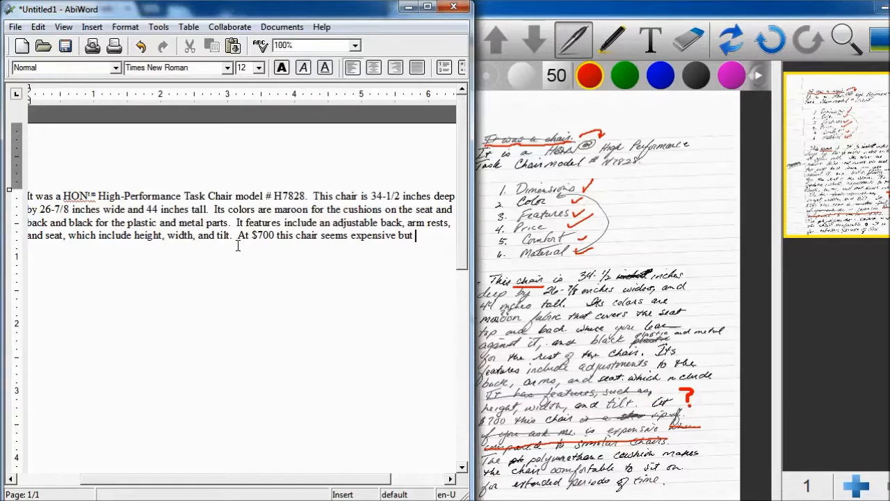
text(it does)
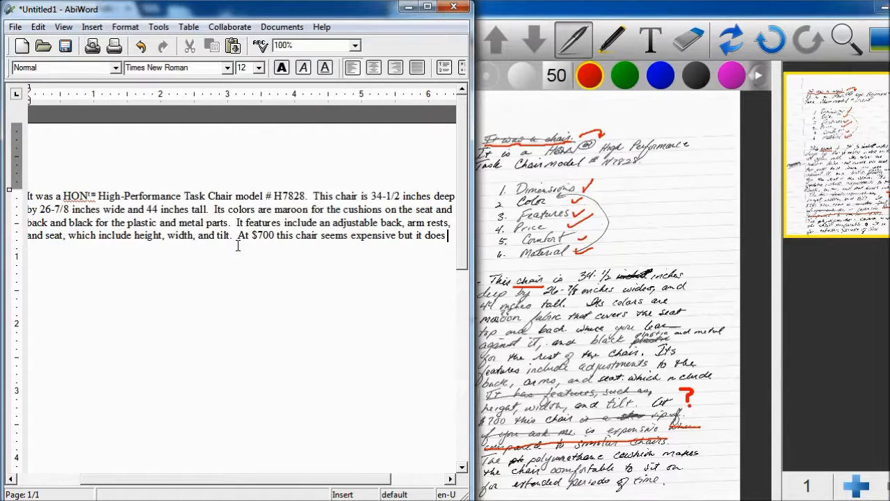
text(me with a)
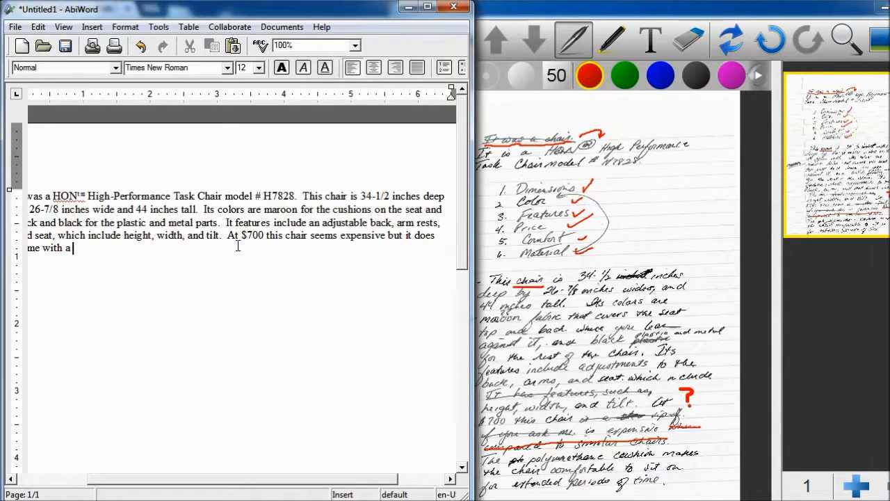
text(lifetime warra)
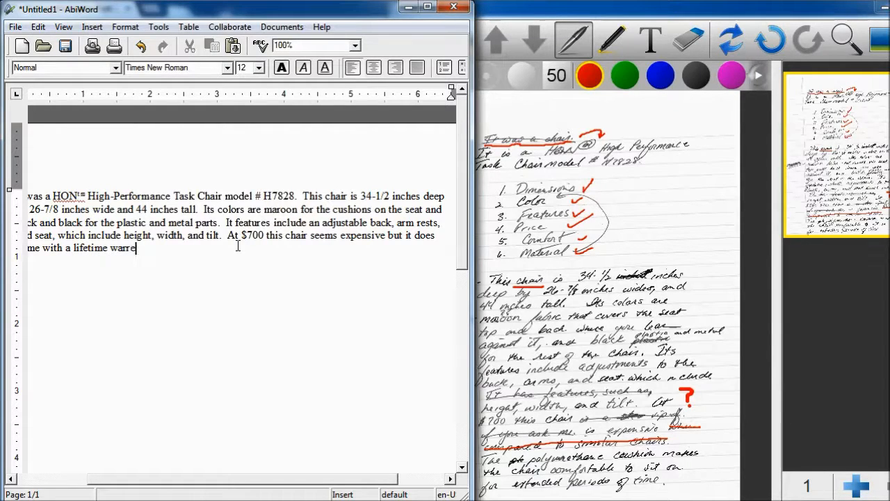
text(nty.)
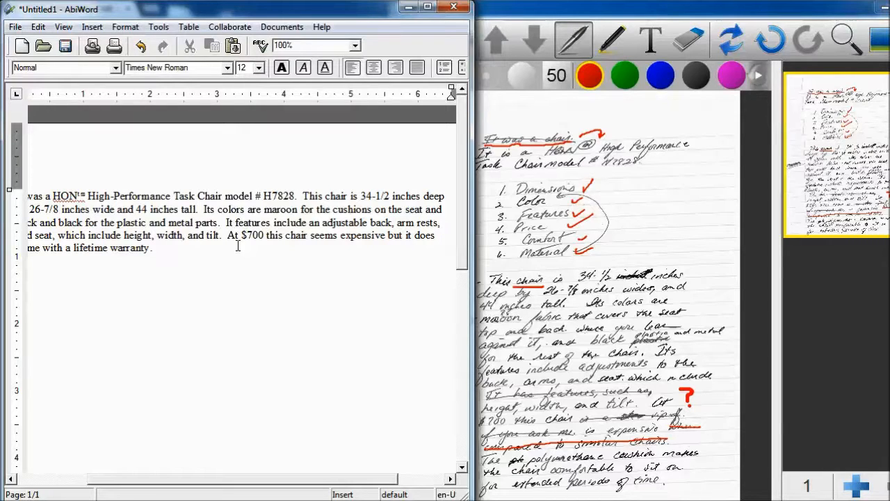
Write that the polyurethane seat cushions are wrapped in stain-resistant nylon-like cloth
text(T)
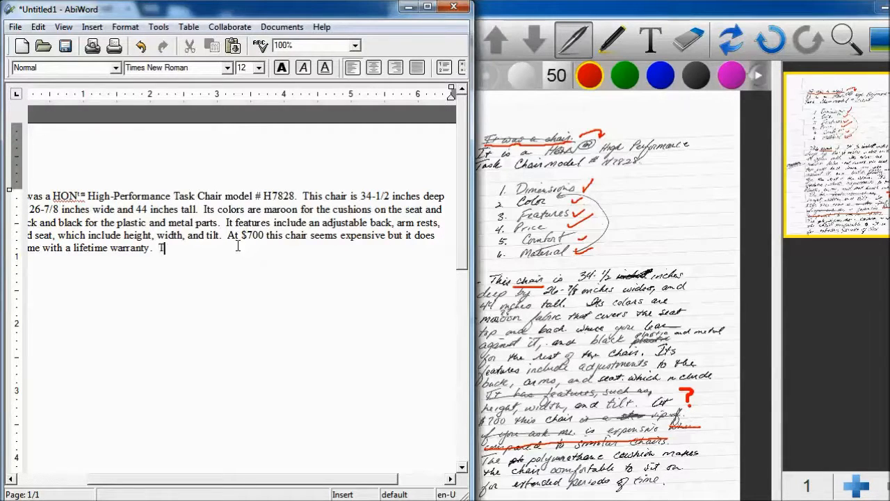
text(he p)
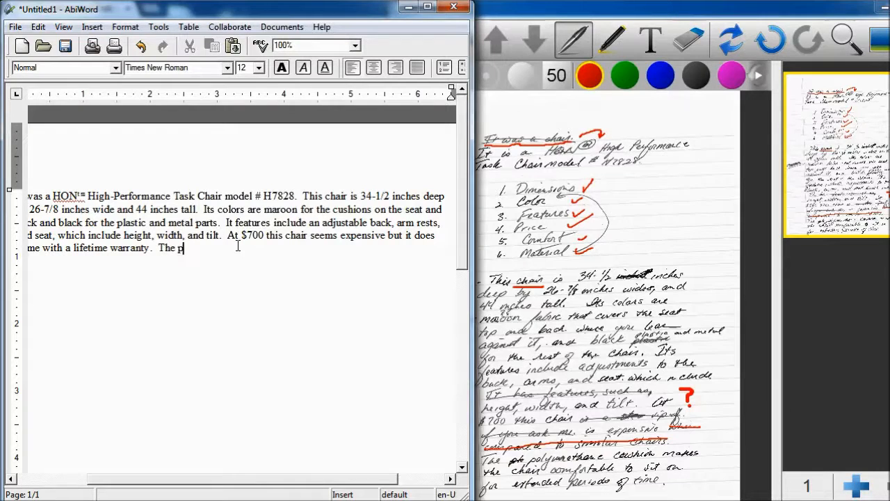
text(oly)
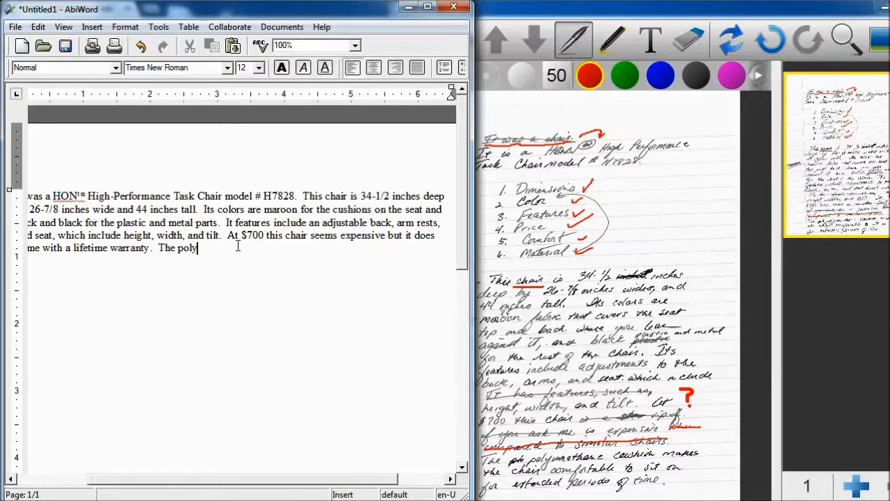
text(uret)
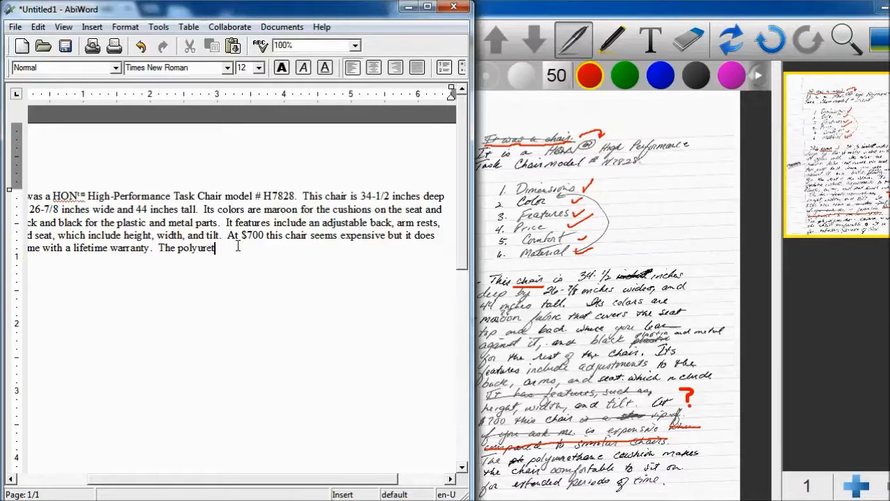
text(han cu)
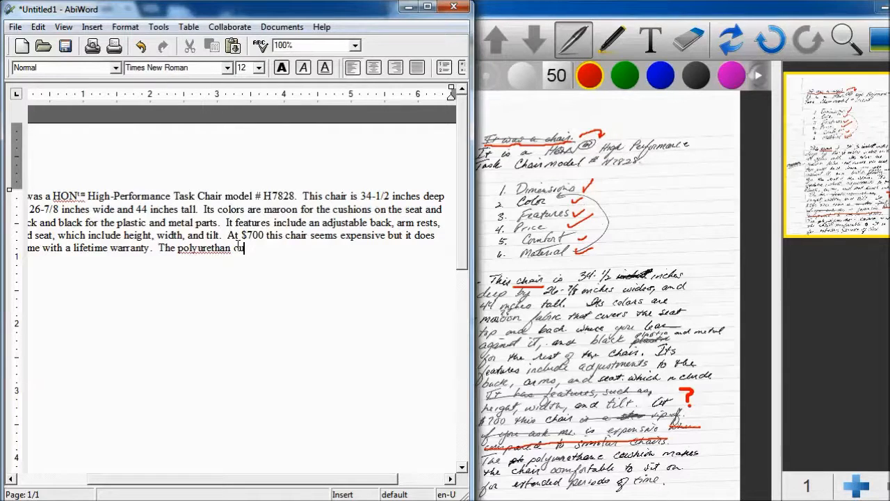
key(BackSpace)
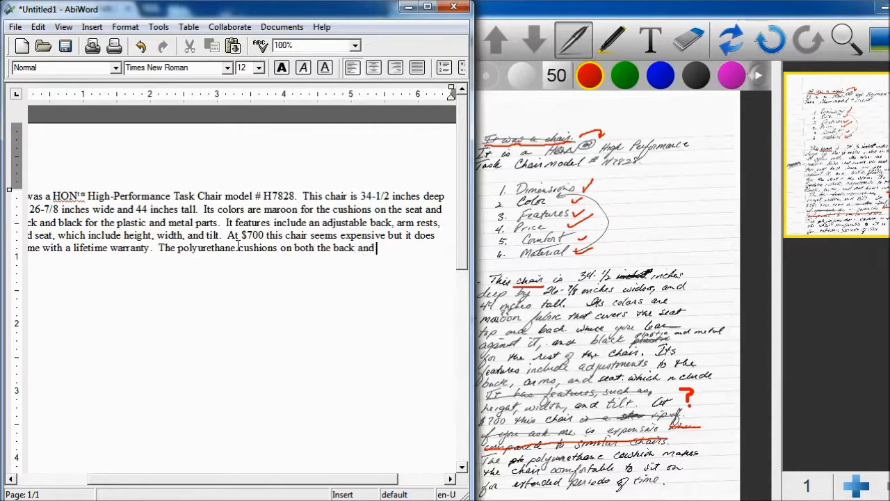
text(seat)
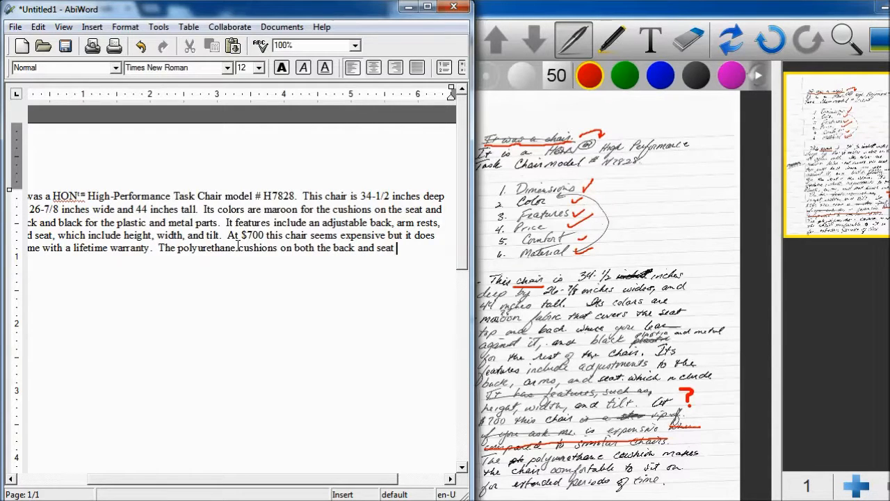
text(are wr)
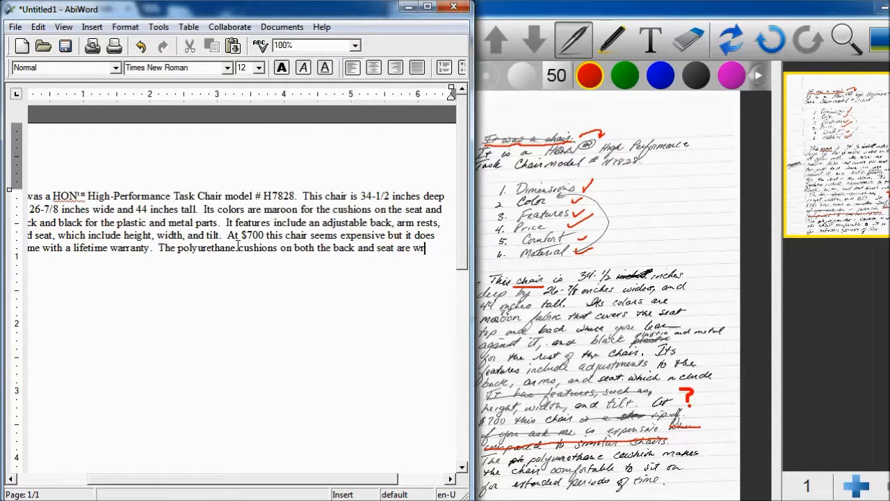
text(apped b)
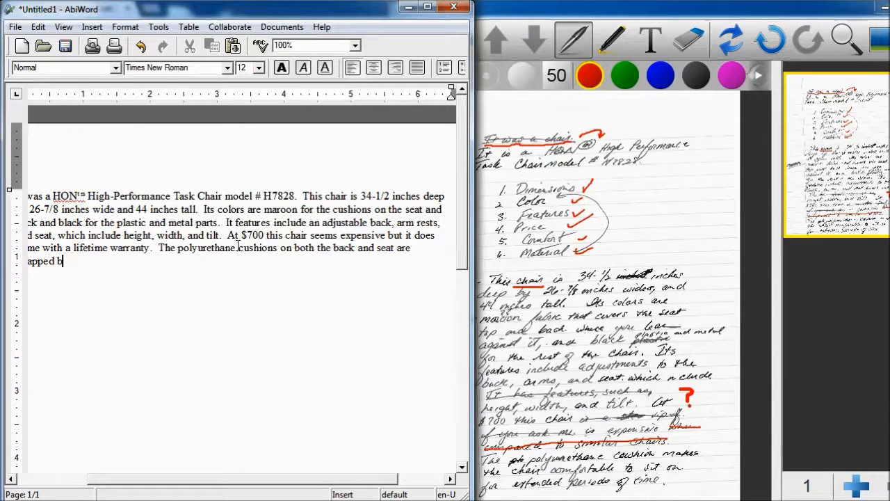
text(cloth)
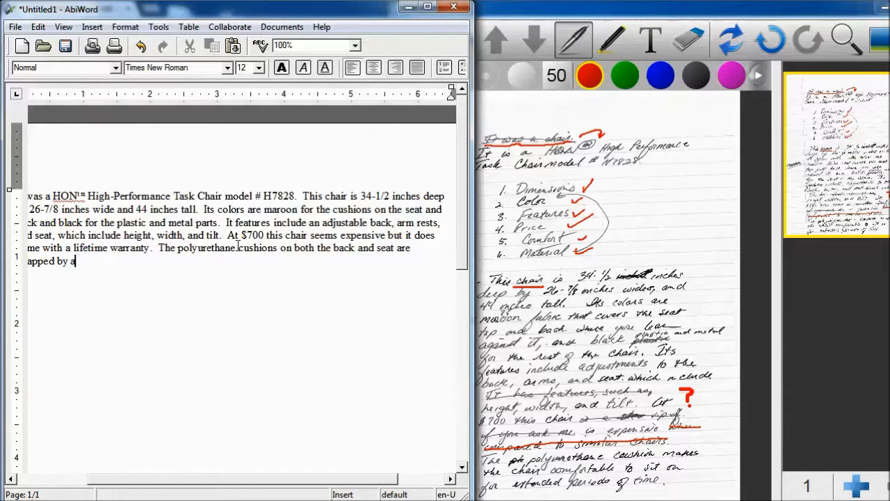
text(nylon)
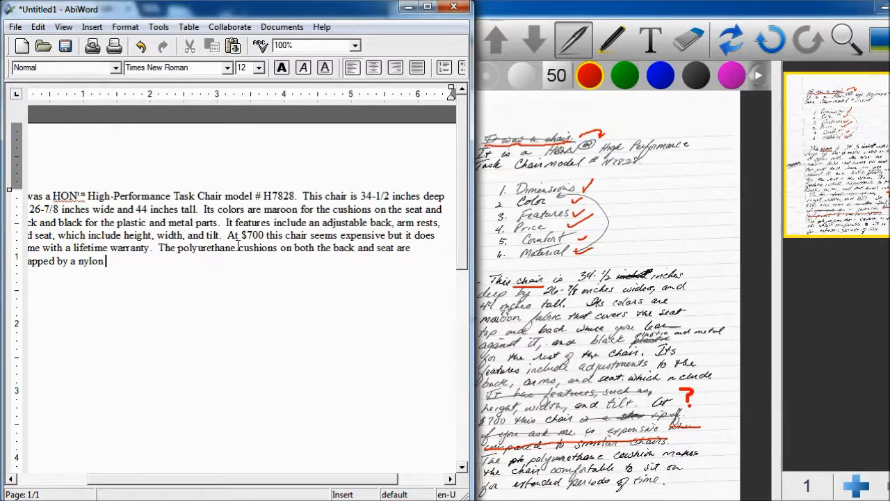
text(like cloth)
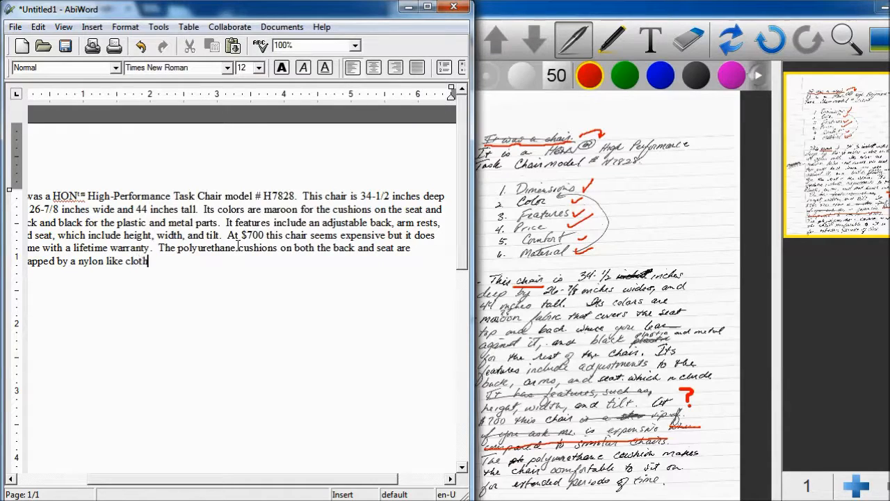
text(that resists)
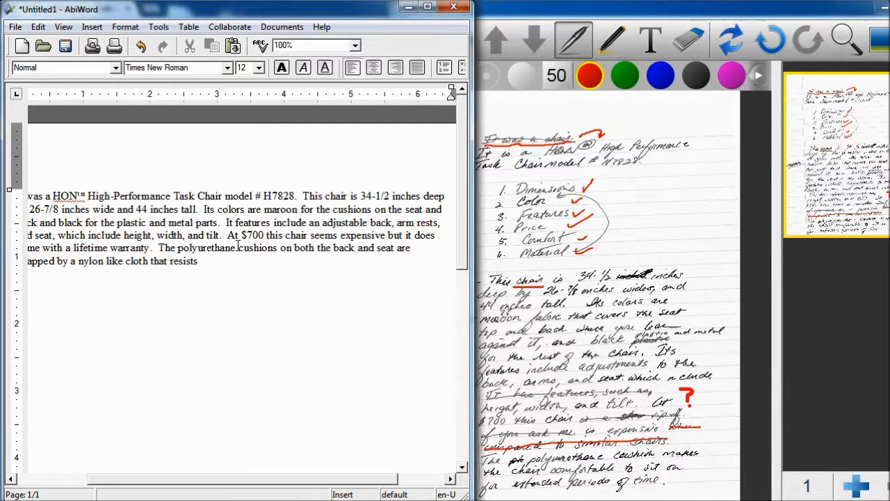
text(stains)
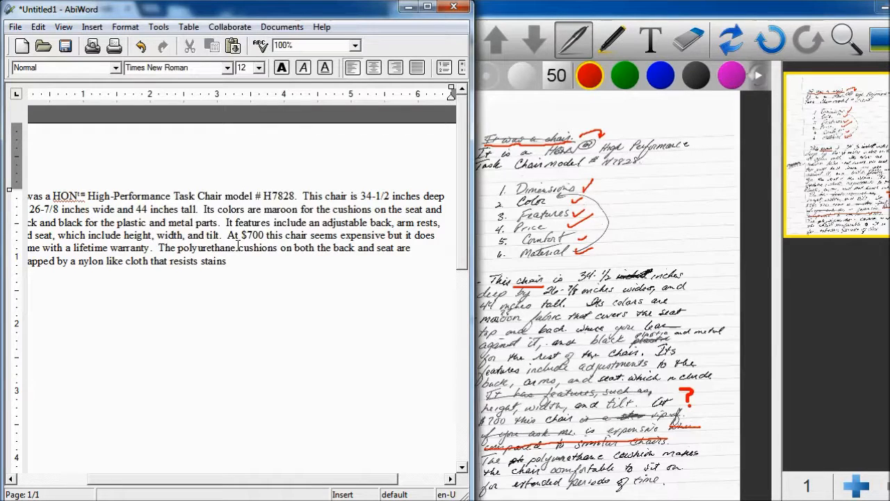
Add that it provides excellent comfort for a person sitting for extended periods of time
text(that provides ex)
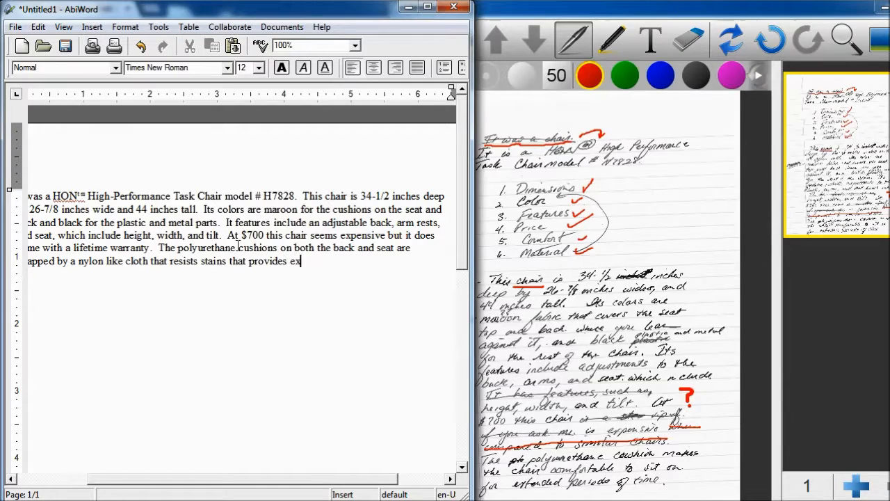
text(cellent com)
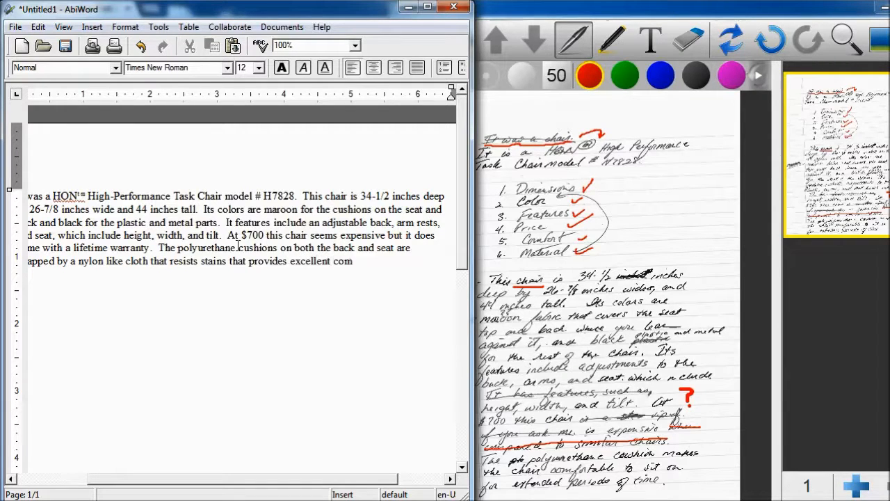
text(fort to the)
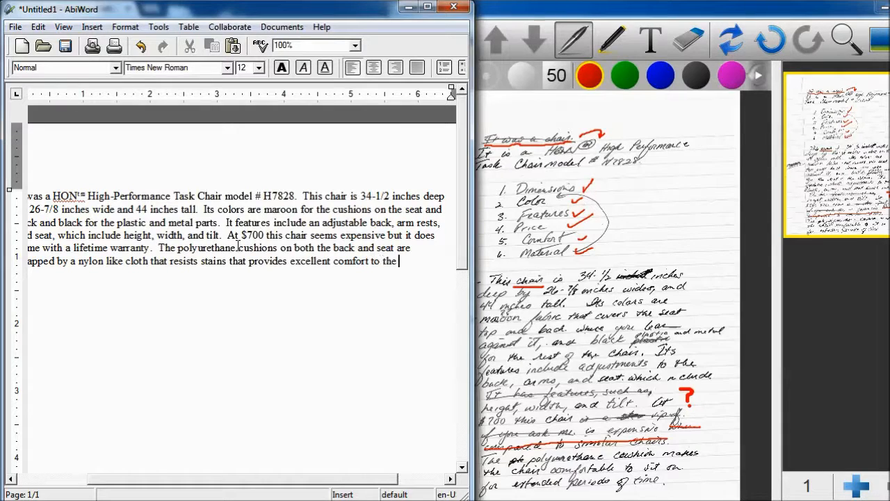
text(person st)
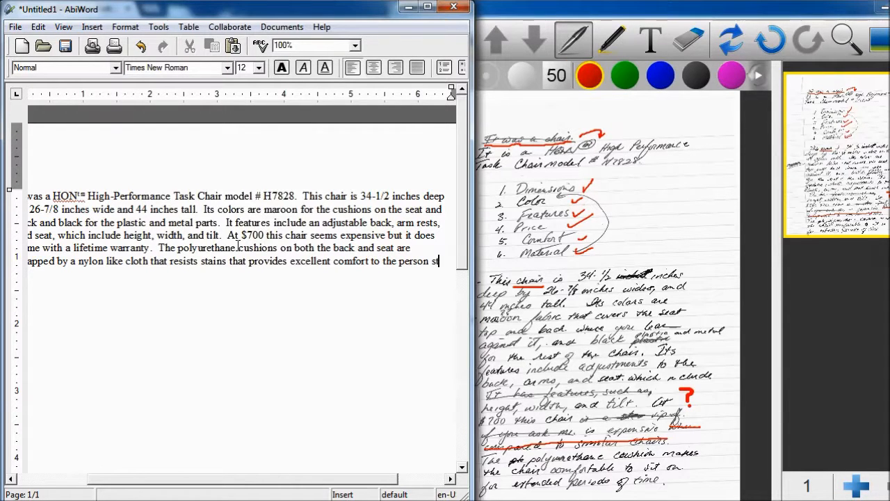
text(ting in it for e)
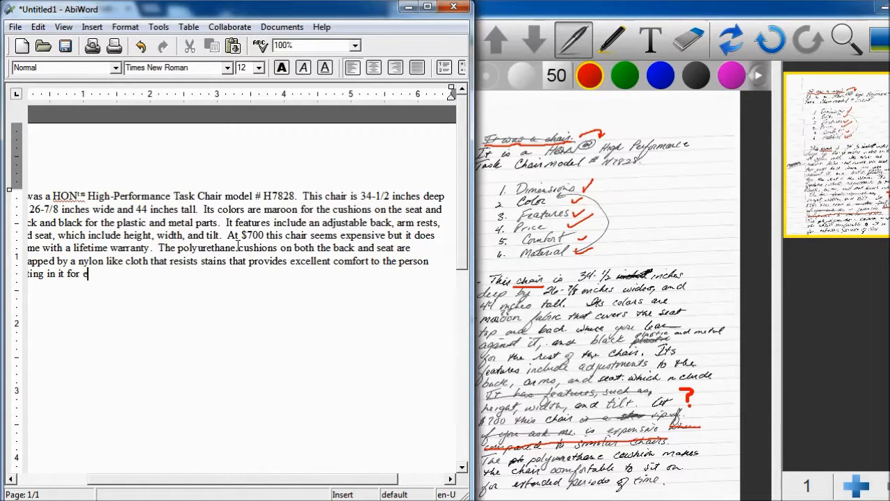
text(xtended periods of ti)
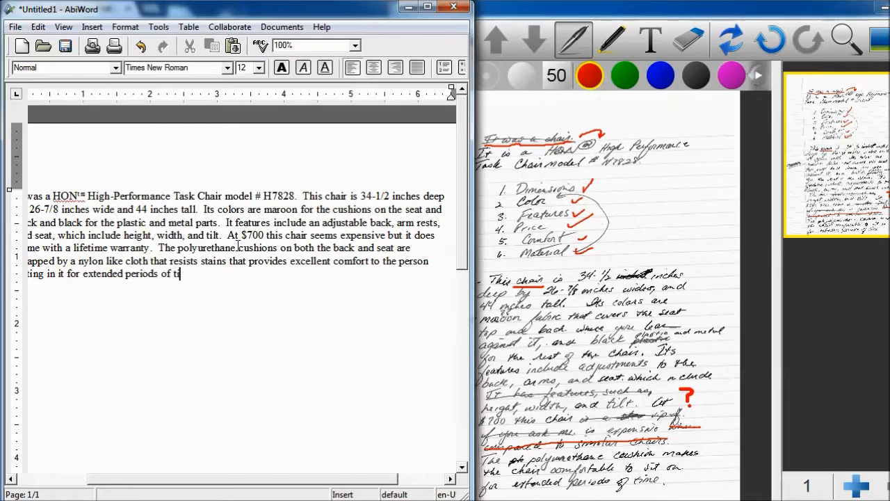
text(me.)
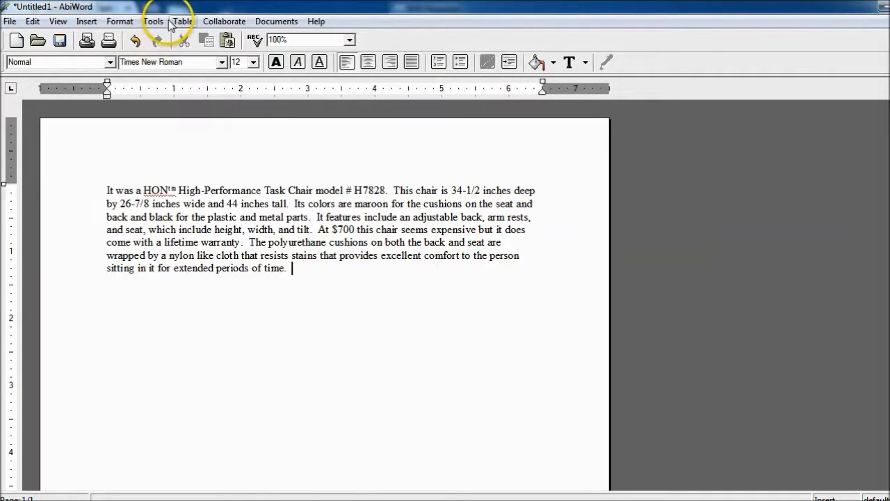
click(153, 20)
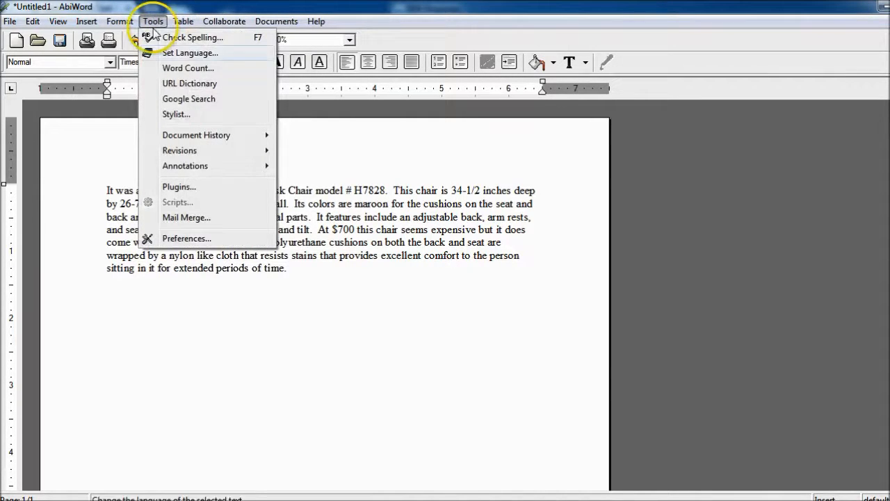
click(188, 68)
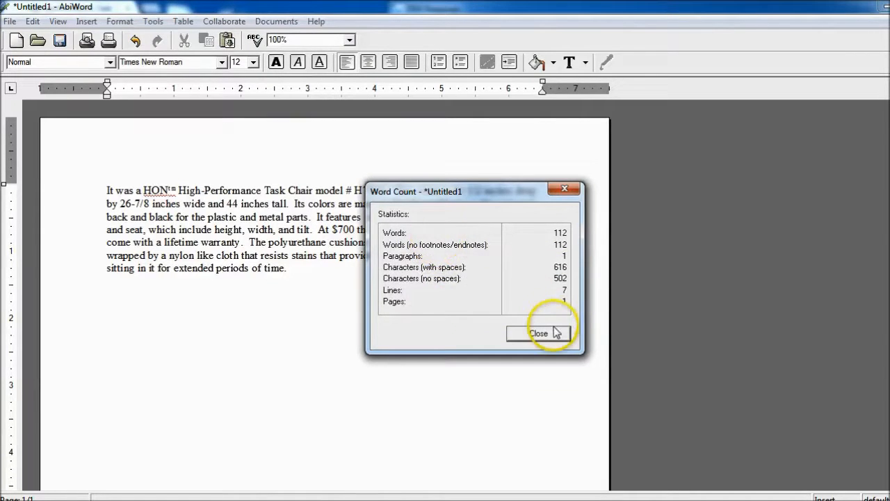
click(538, 333)
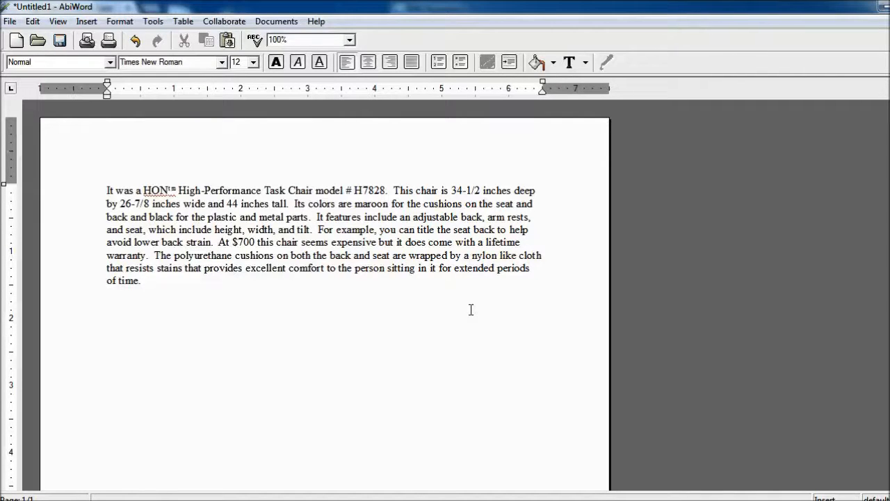
Place the caret after 'tilt.' for the lower-back-strain example sentence
click(218, 242)
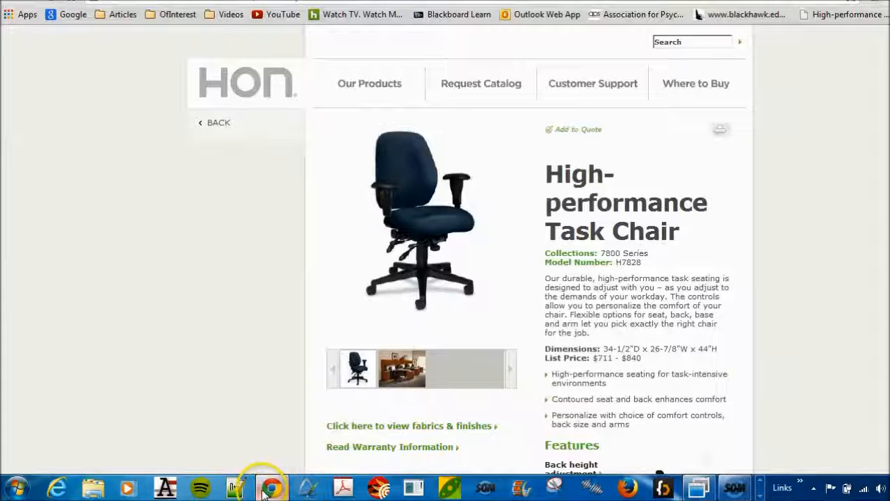
Scroll through the HON product page in Chrome, then switch to Screencast-O-Matic
scroll(down, 3)
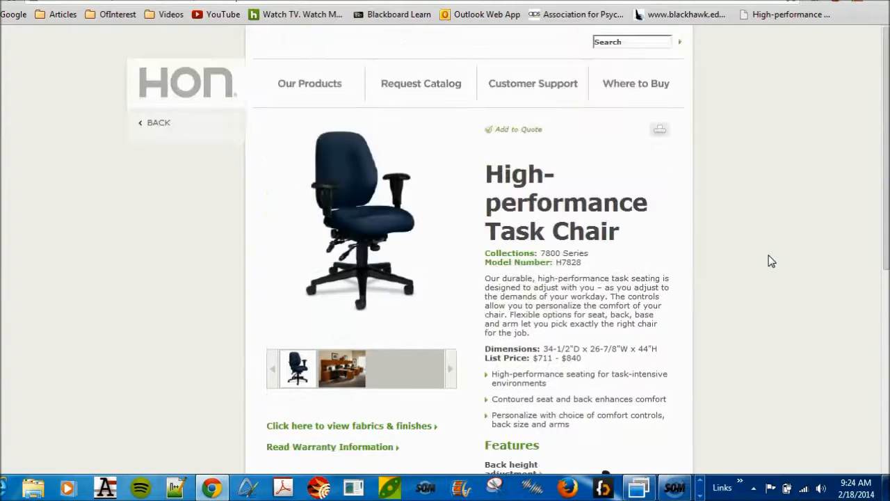
scroll(down, 3)
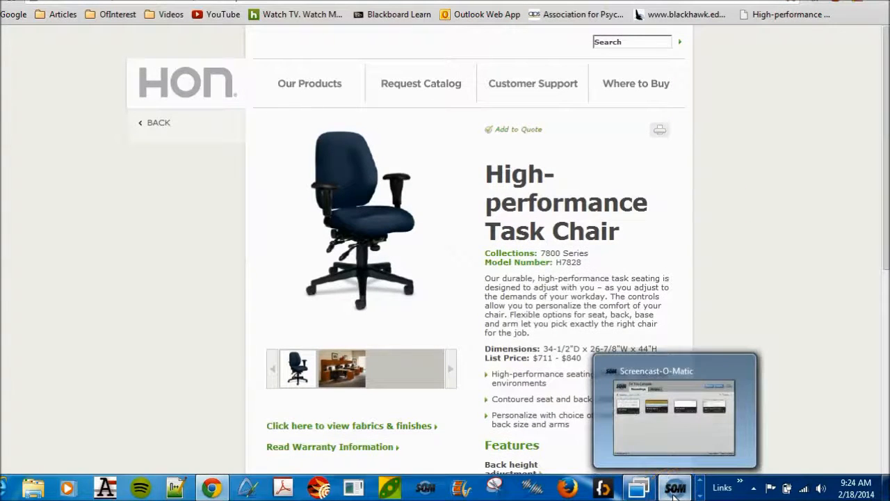
click(675, 487)
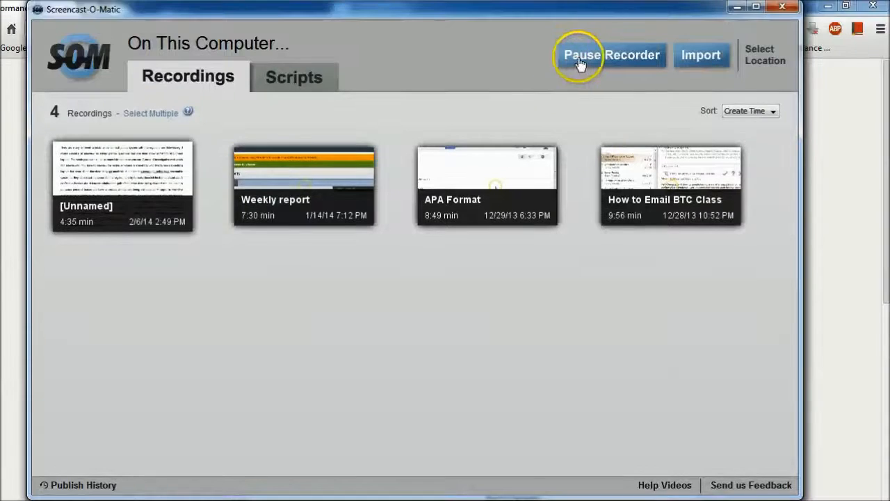